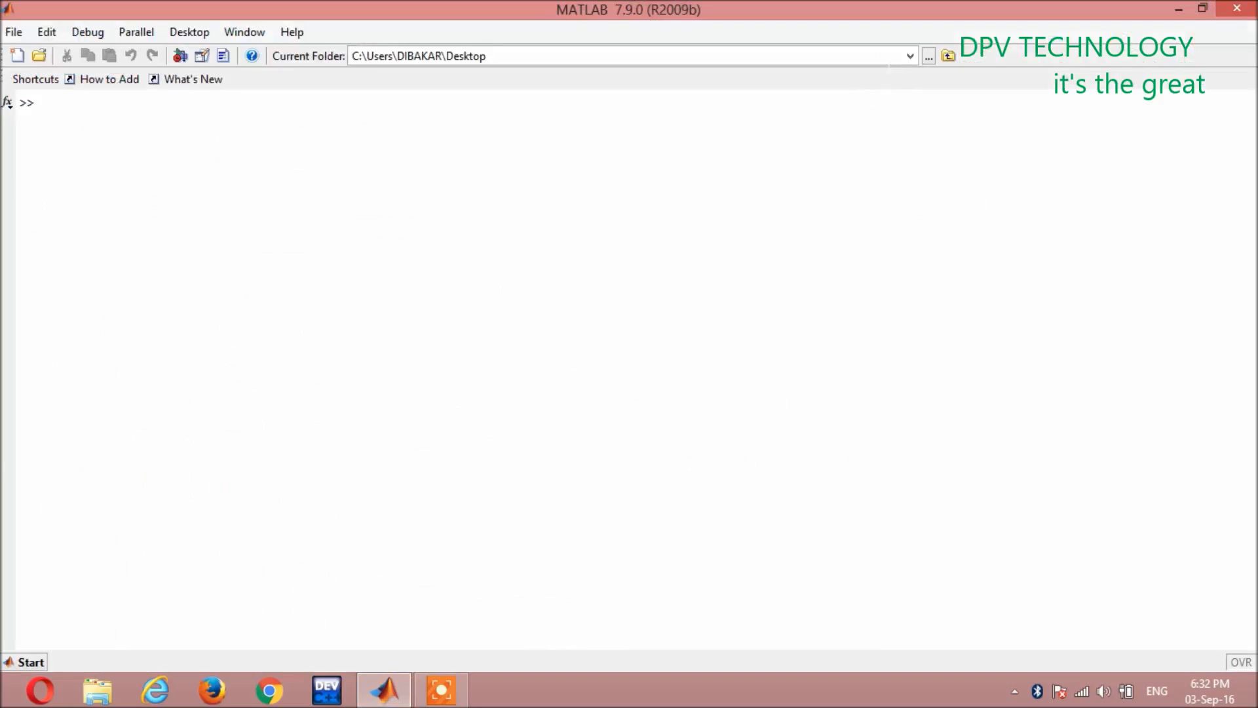
Verify the Current Folder path is the Desktop, then minimize MATLAB.
{"action": "left_click", "coordinate": [485, 55]}
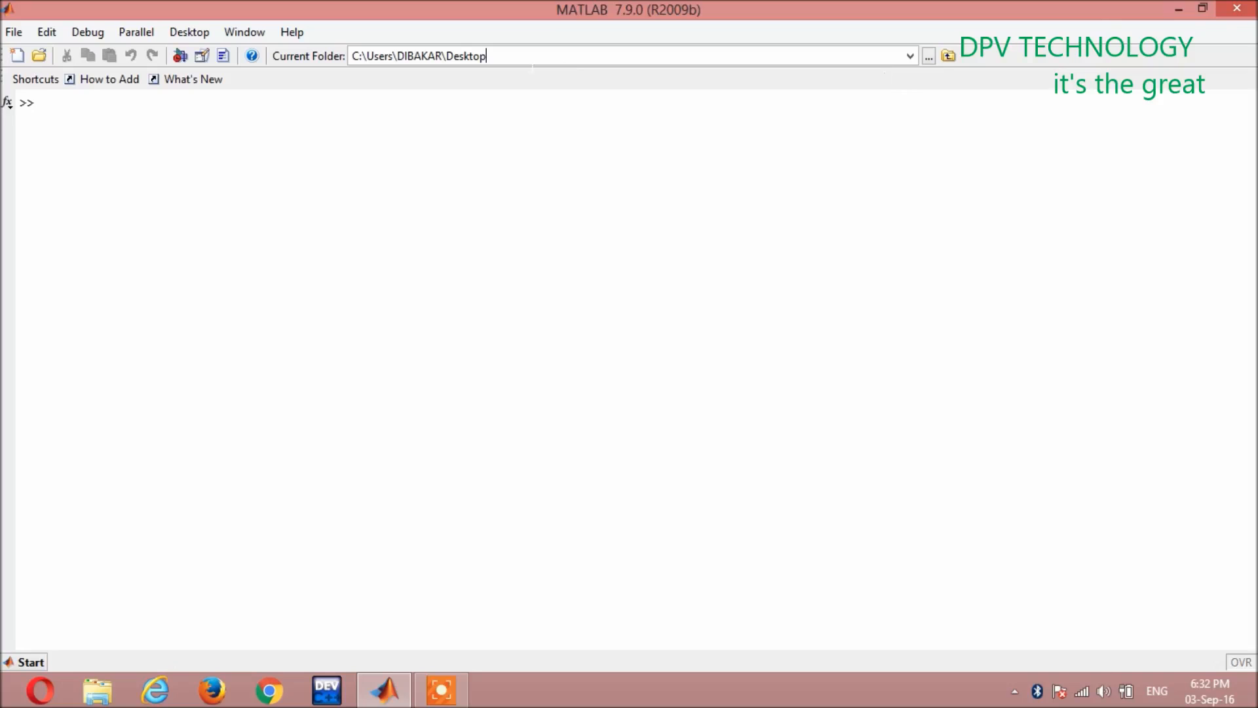
{"action": "left_click", "coordinate": [1178, 8]}
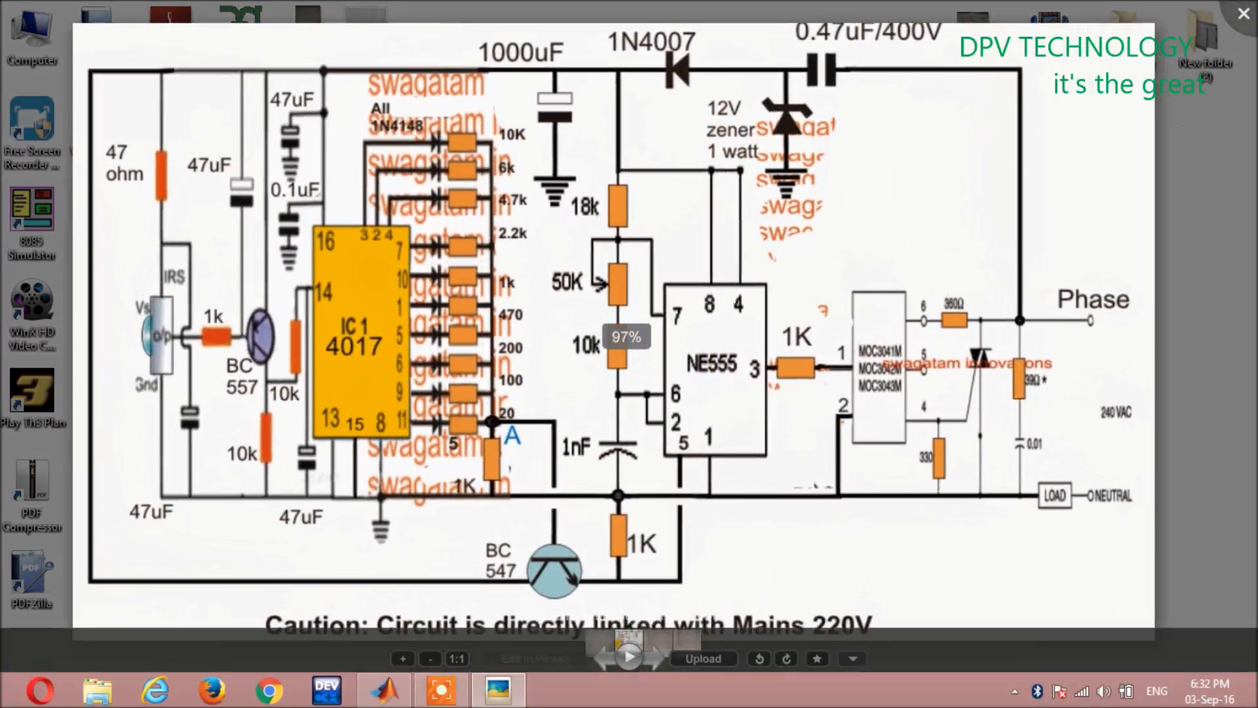
Close the circuit preview and confirm the test image's Properties report 332 KB.
{"action": "left_click", "coordinate": [1244, 13]}
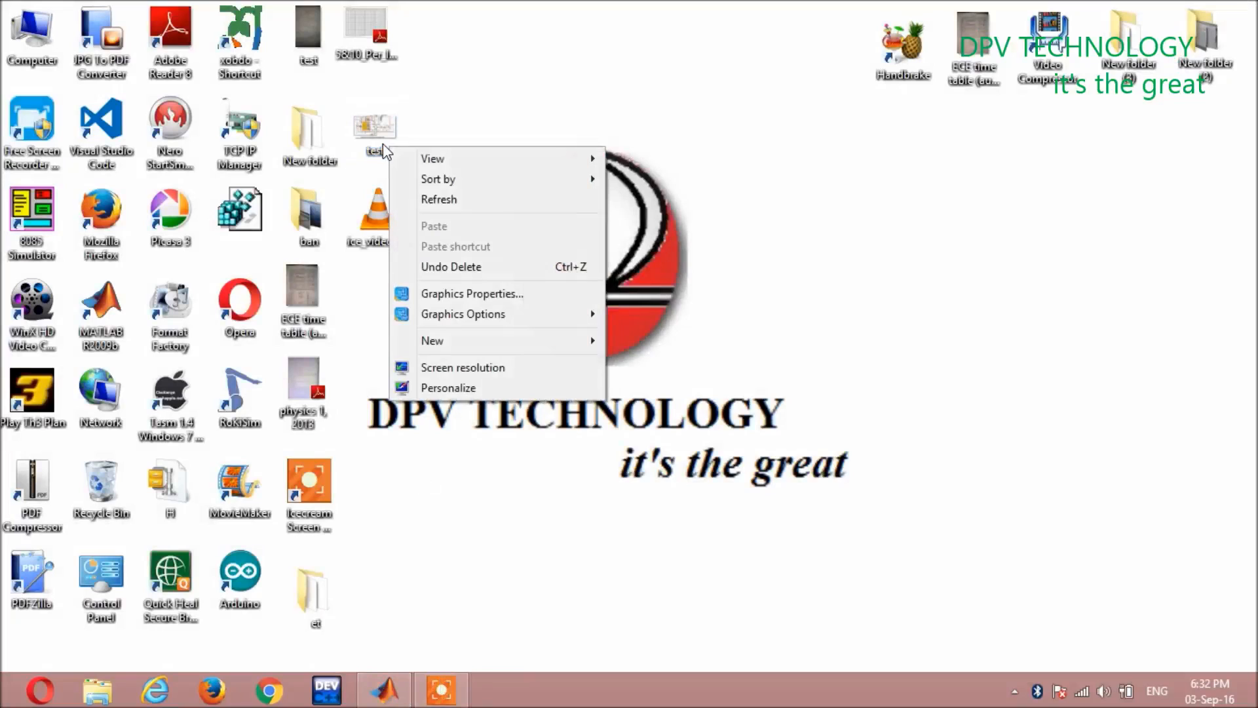
{"action": "right_click", "coordinate": [375, 126]}
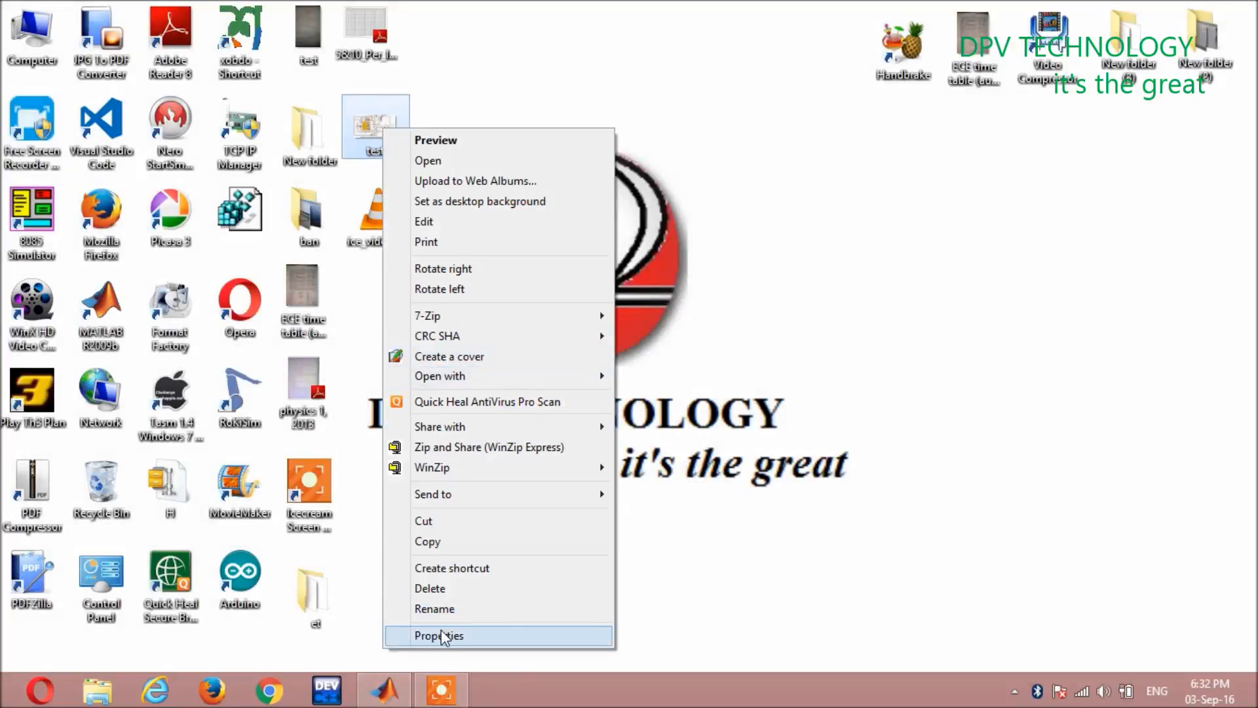
{"action": "left_click", "coordinate": [439, 635]}
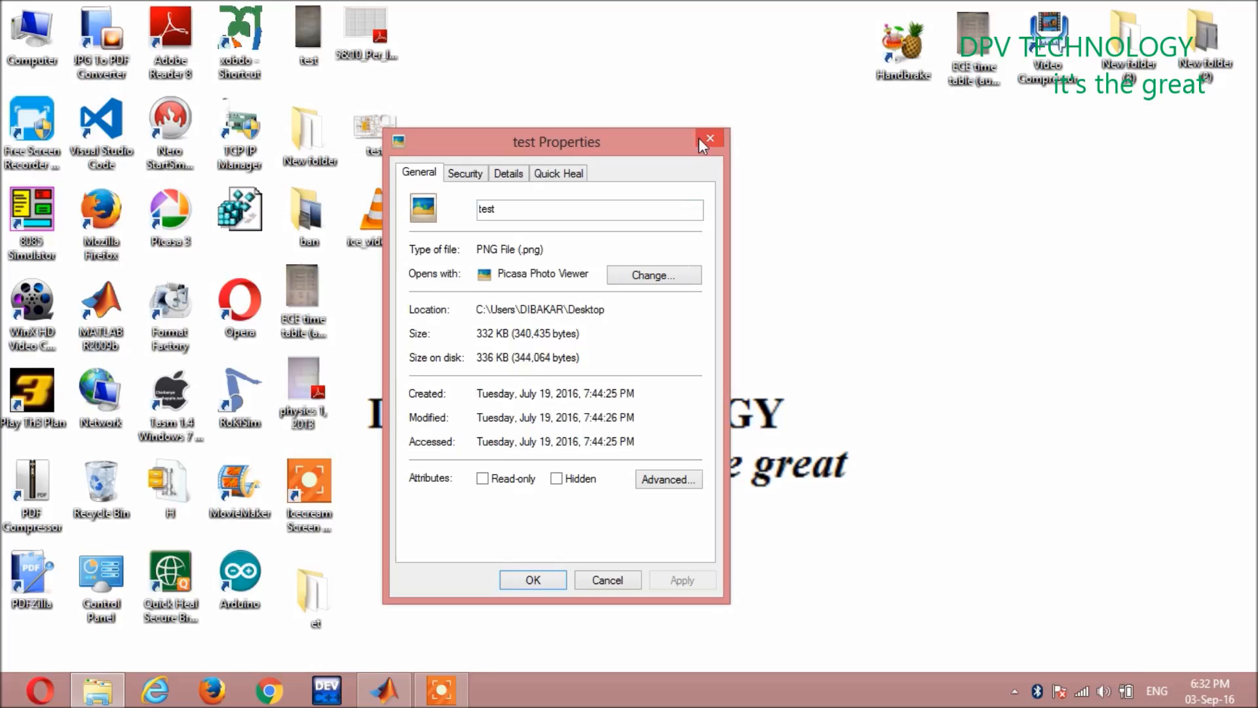
{"action": "mouse_move", "coordinate": [708, 138]}
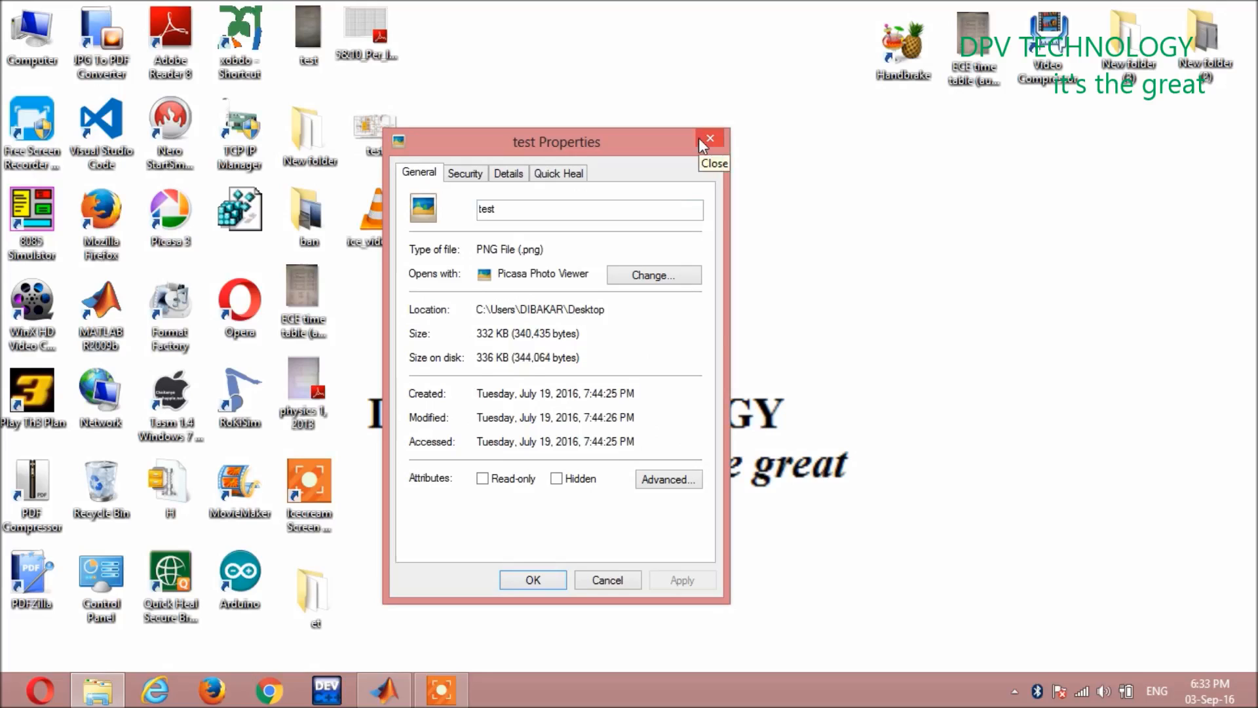
{"action": "left_click", "coordinate": [709, 138]}
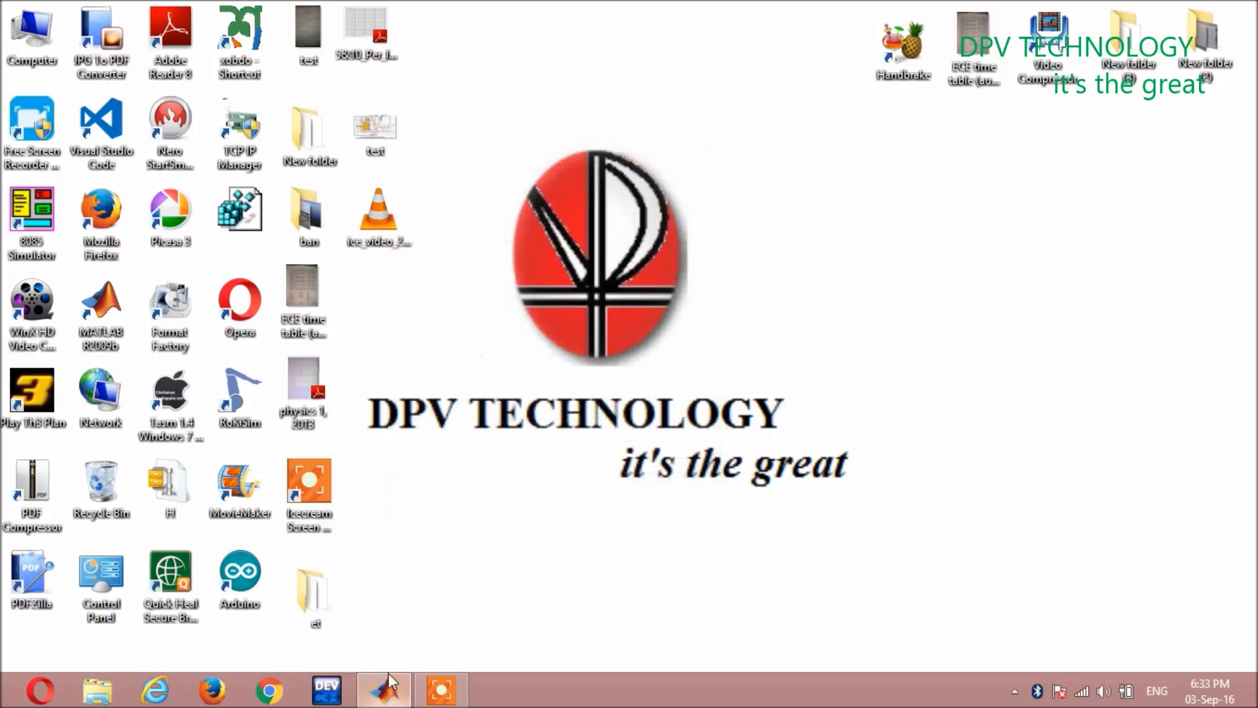
Back in MATLAB, type i=imread('test. into the Command Window.
{"action": "left_click", "coordinate": [383, 689]}
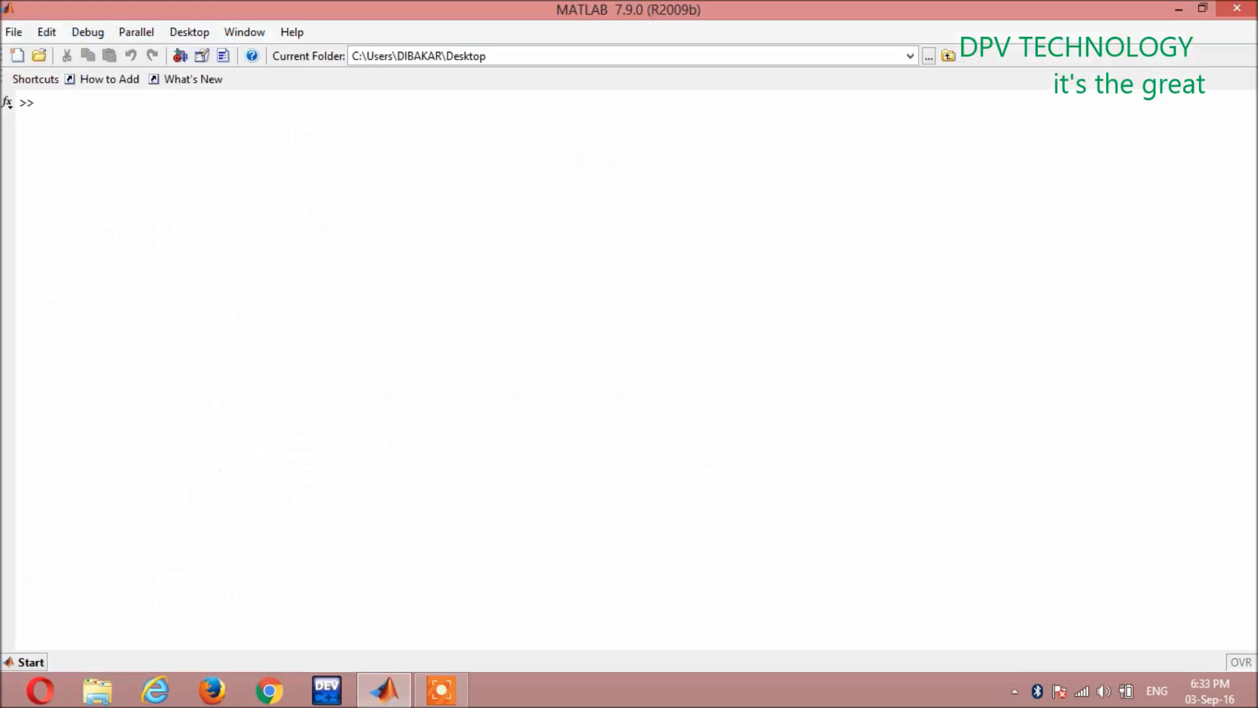
{"action": "left_click", "coordinate": [44, 103]}
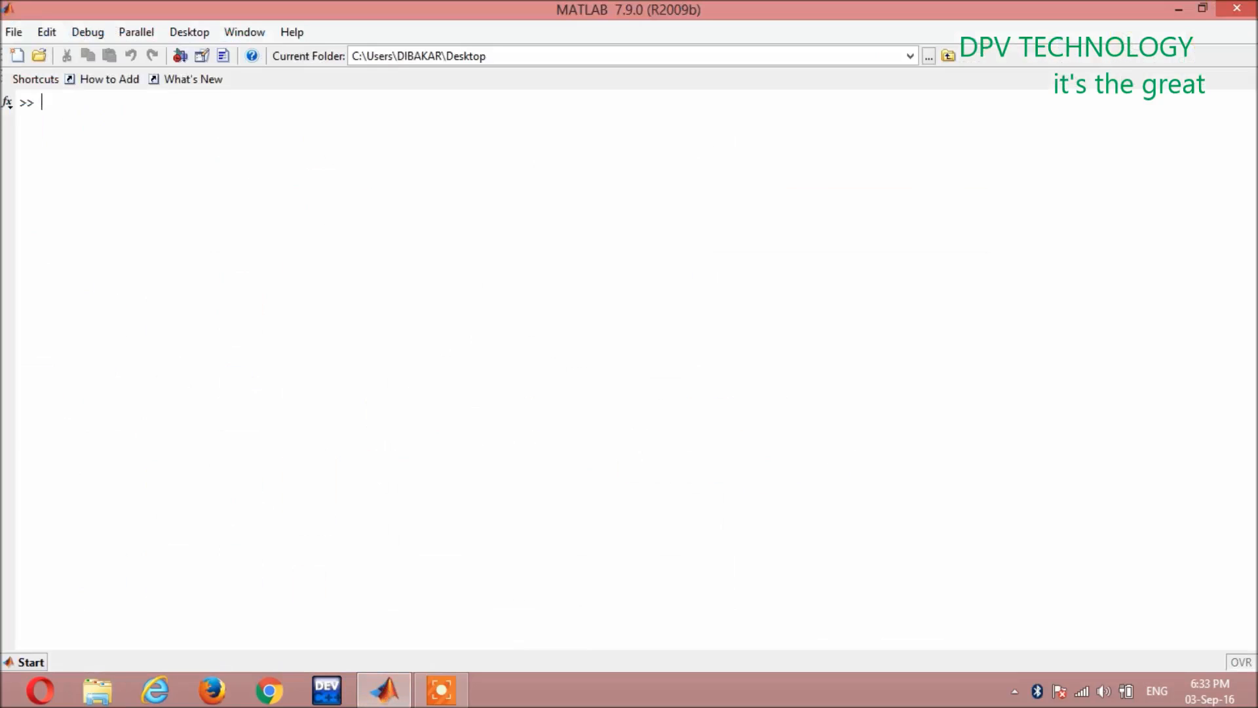
{"action": "type", "text": "i="}
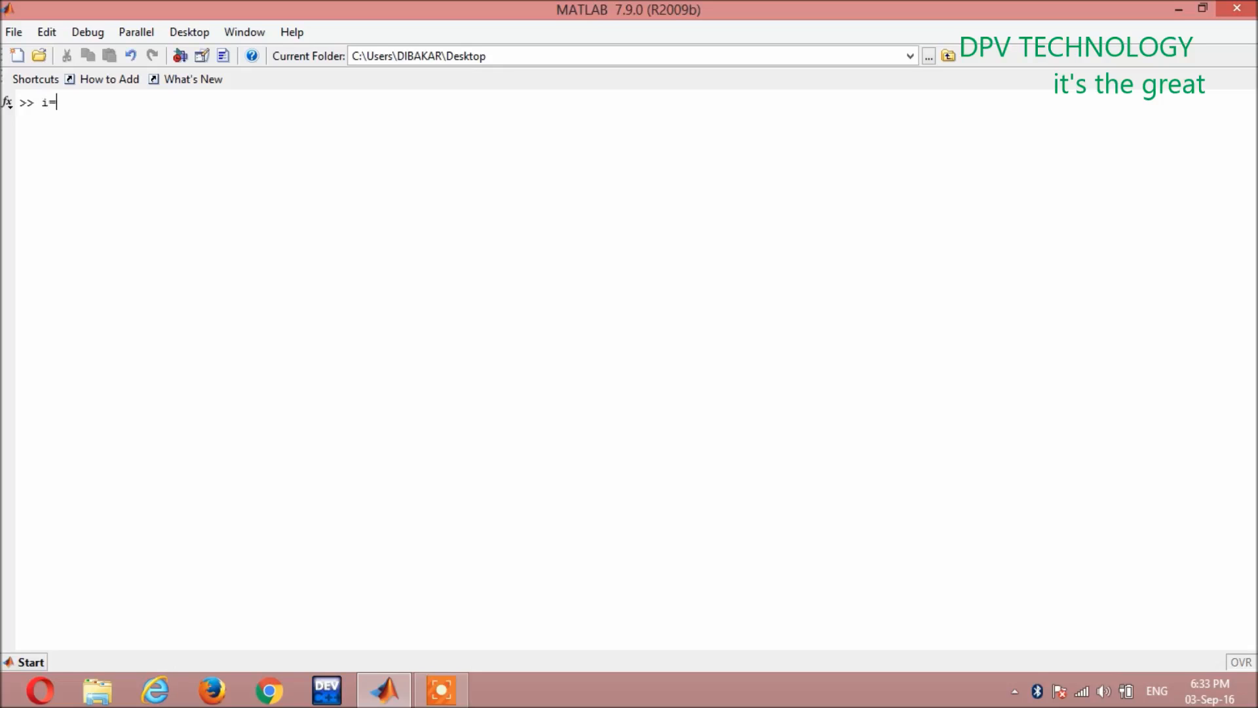
{"action": "type", "text": "imrea"}
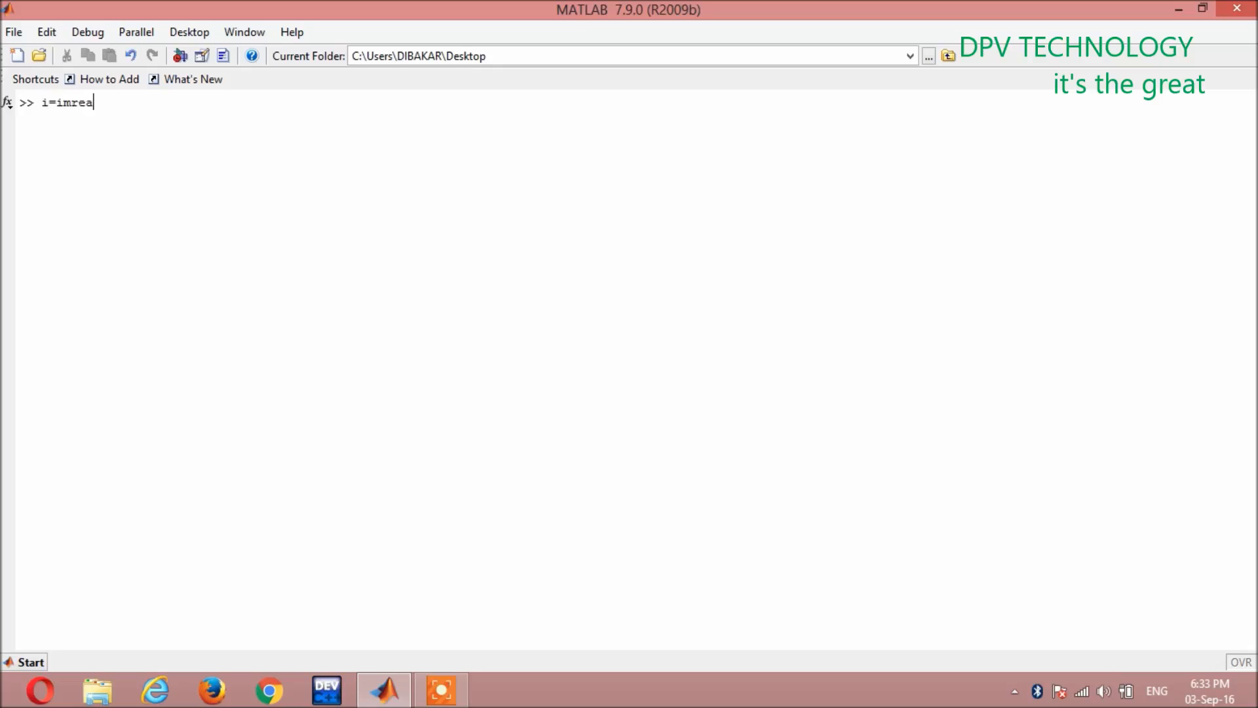
{"action": "type", "text": "d"}
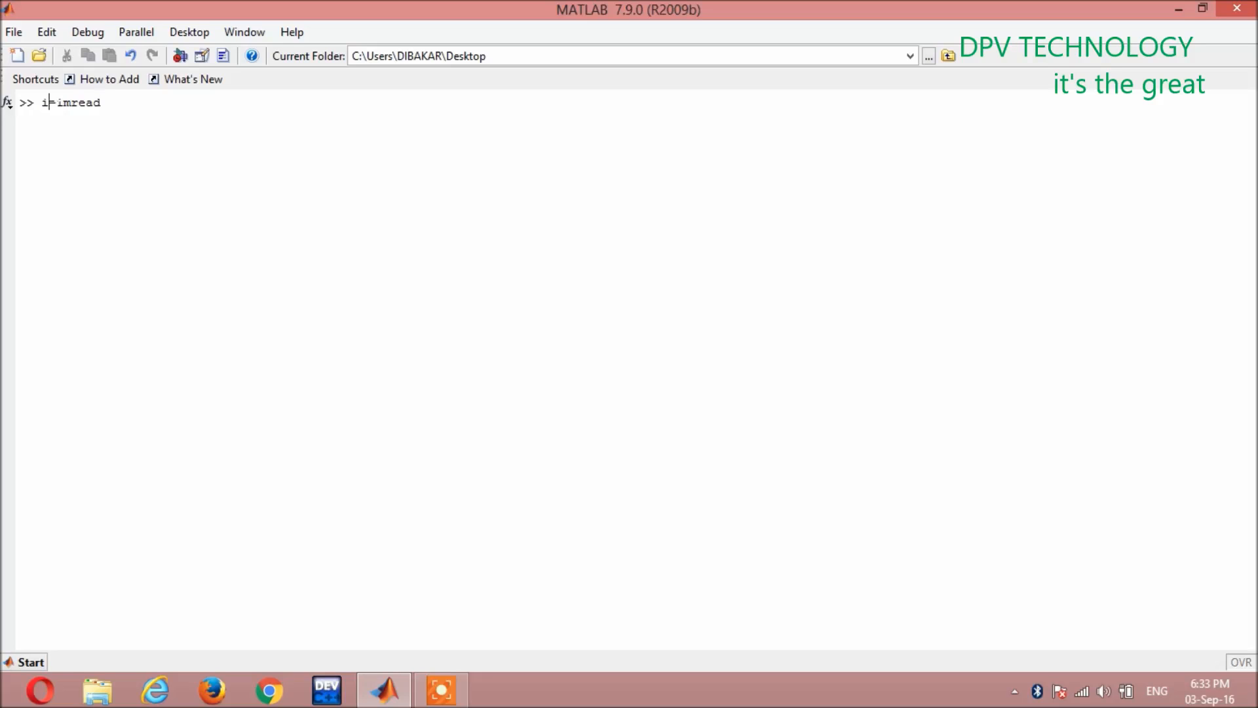
{"action": "type", "text": "="}
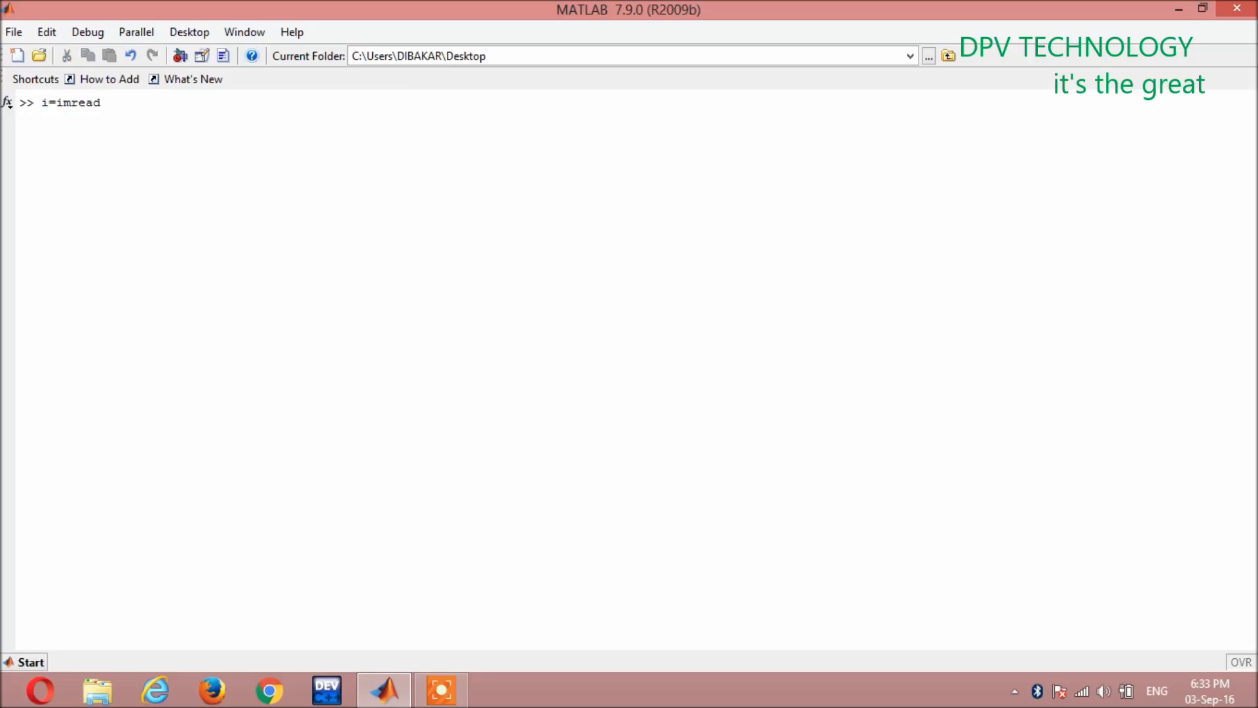
{"action": "type", "text": "("}
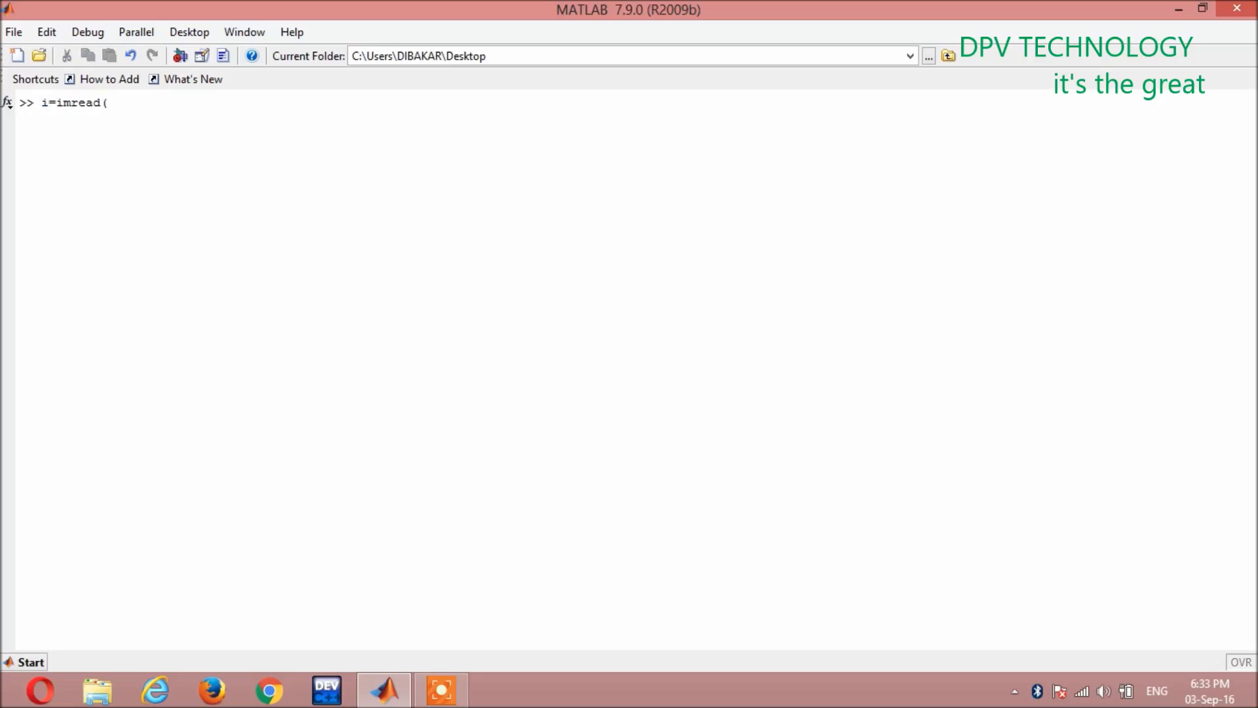
{"action": "type", "text": "'"}
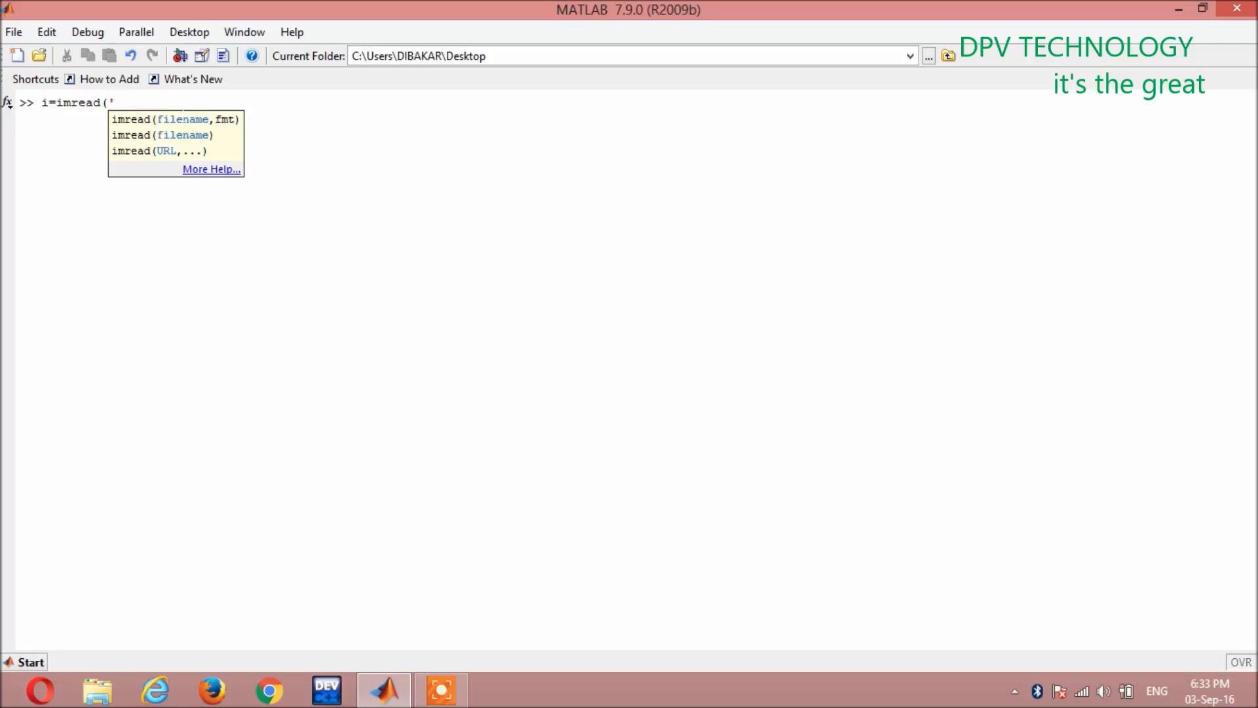
{"action": "type", "text": "test"}
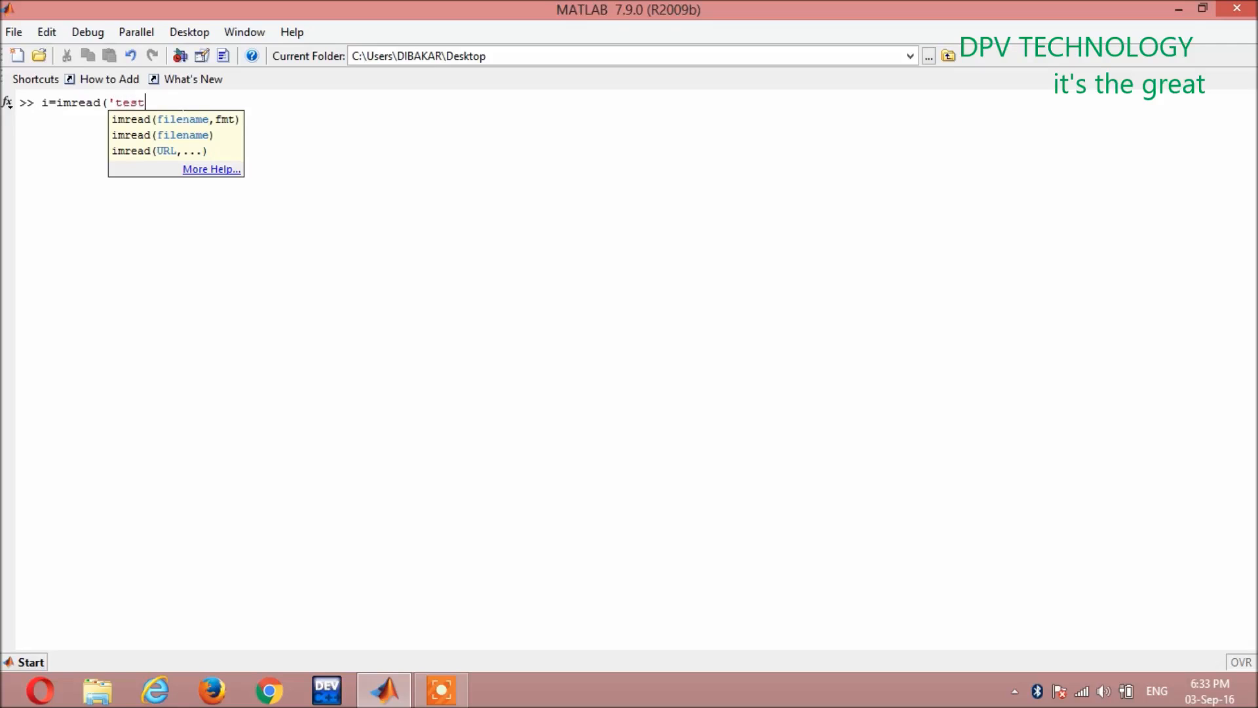
{"action": "type", "text": "."}
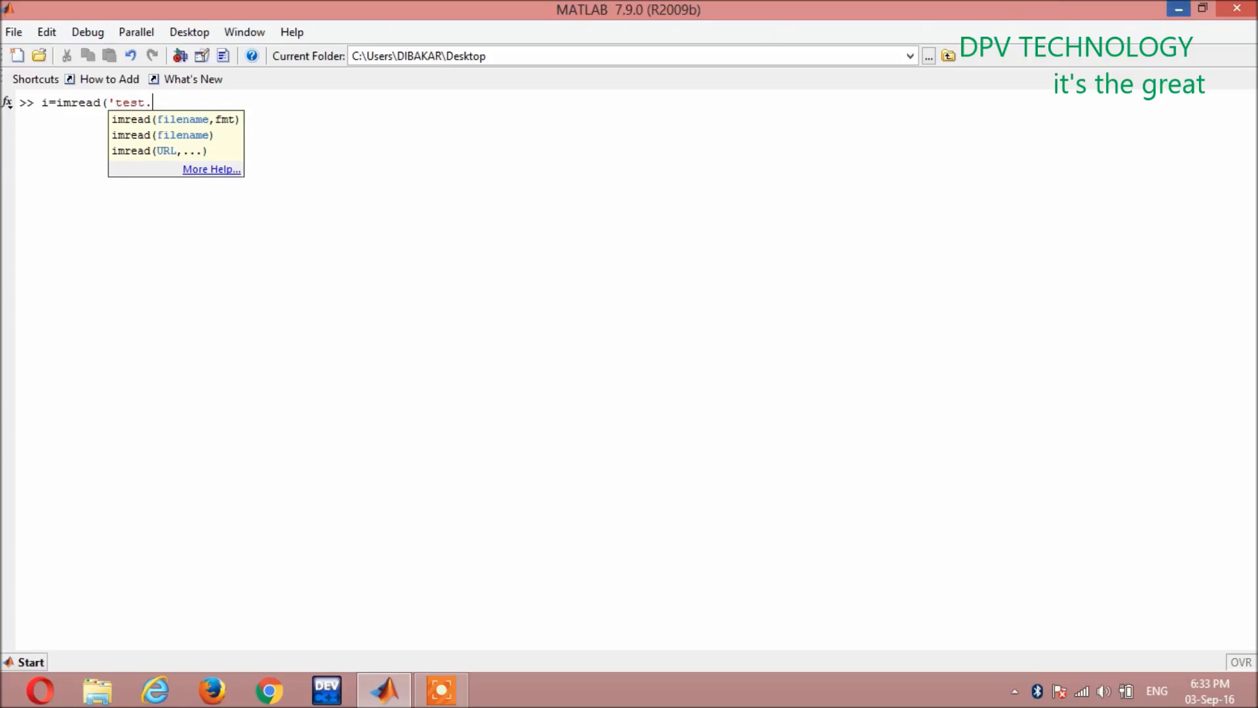
Open and dismiss the test image's context menu on the desktop.
{"action": "right_click", "coordinate": [375, 126]}
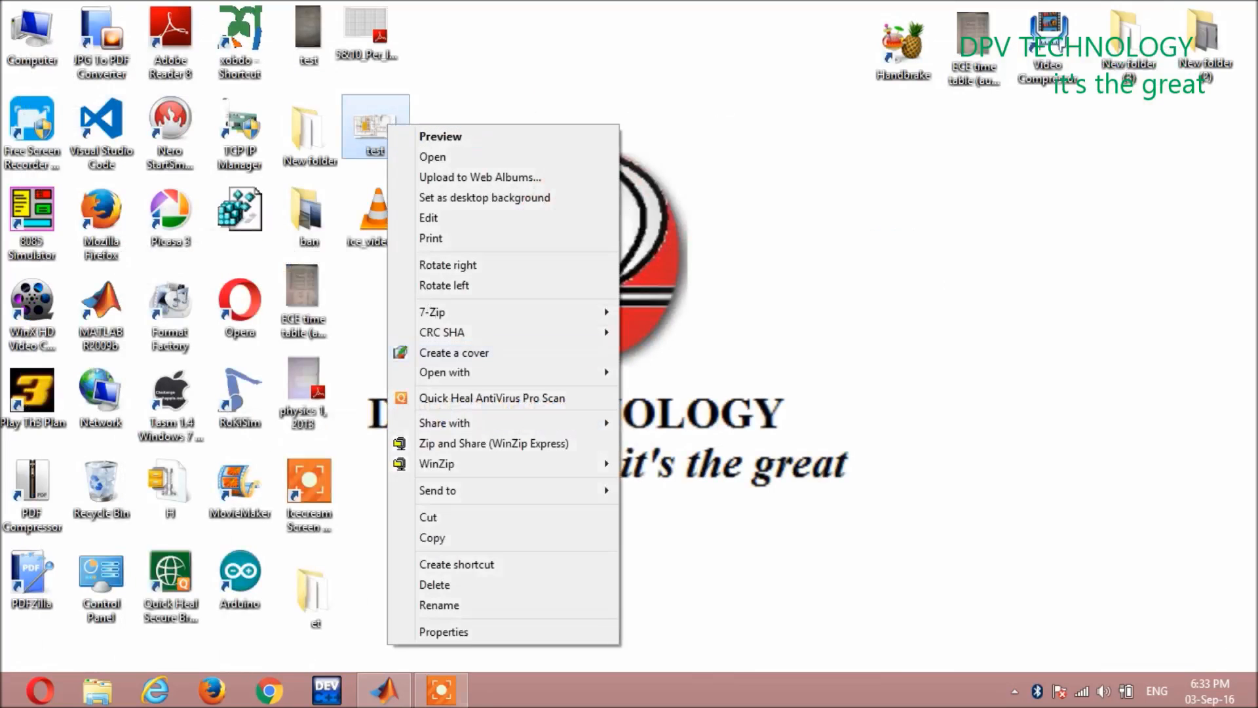
{"action": "left_click", "coordinate": [443, 632]}
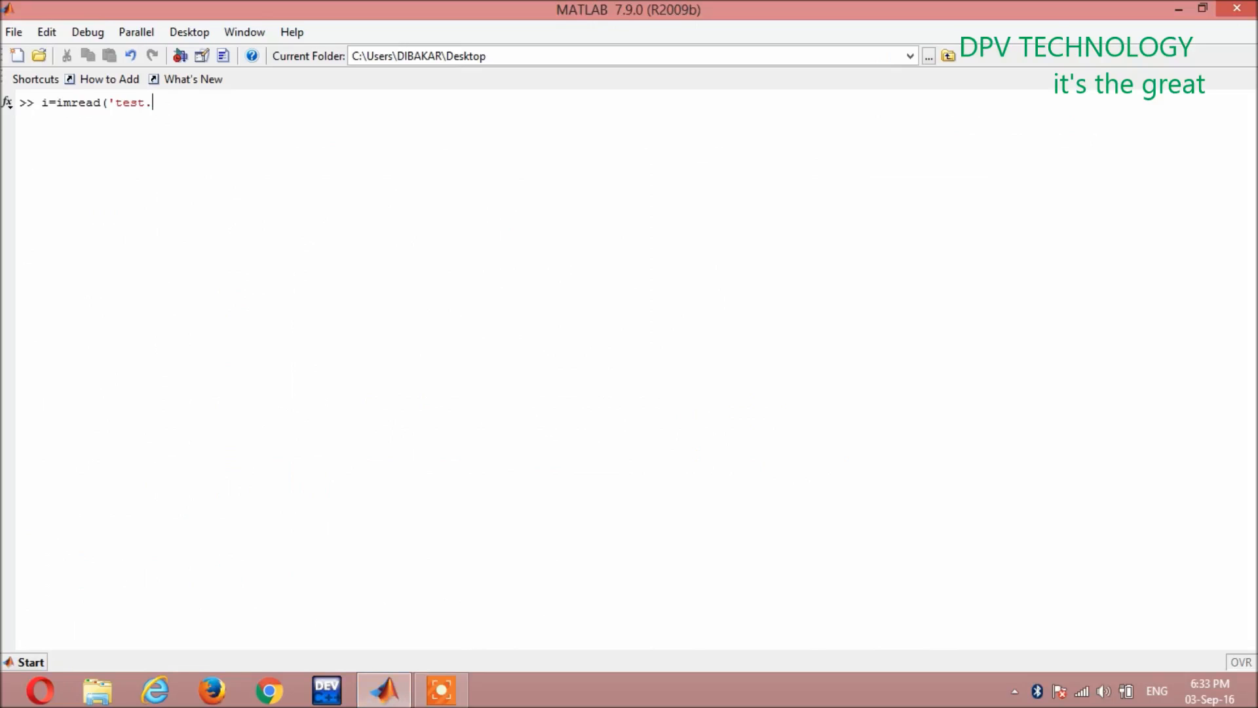
Complete and run i=imread('test.png'); in the Command Window.
{"action": "type", "text": "png"}
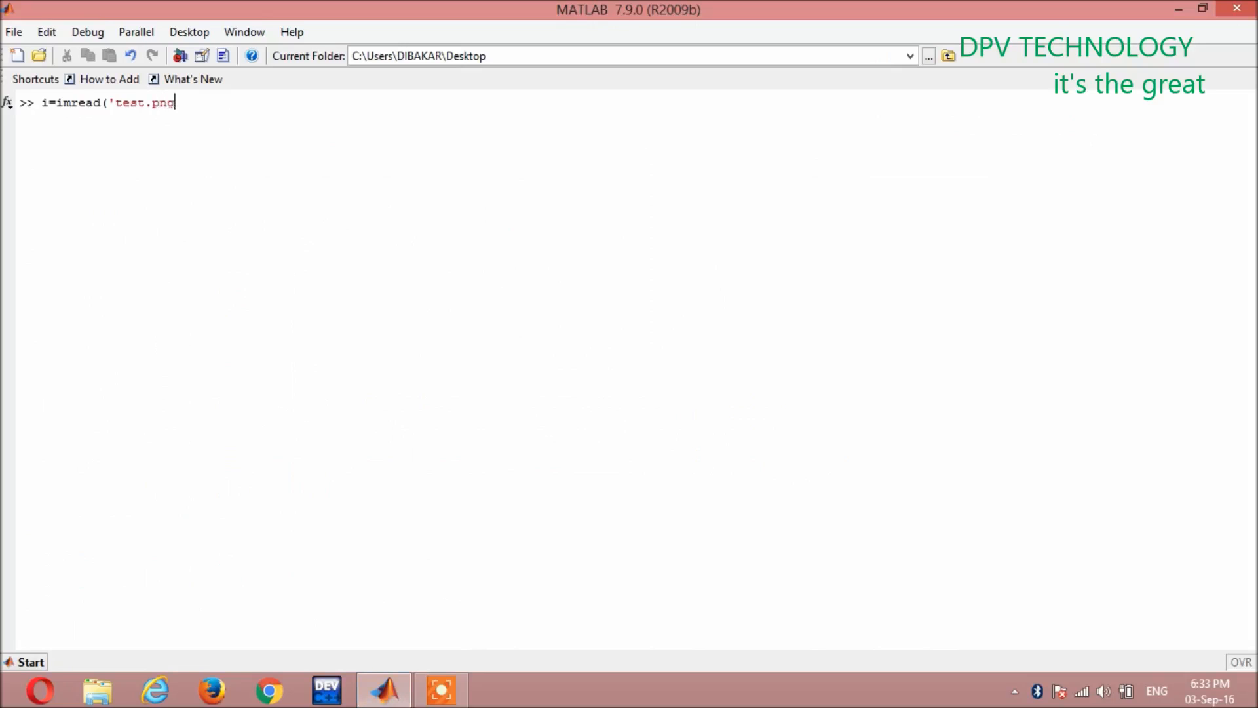
{"action": "type", "text": "'"}
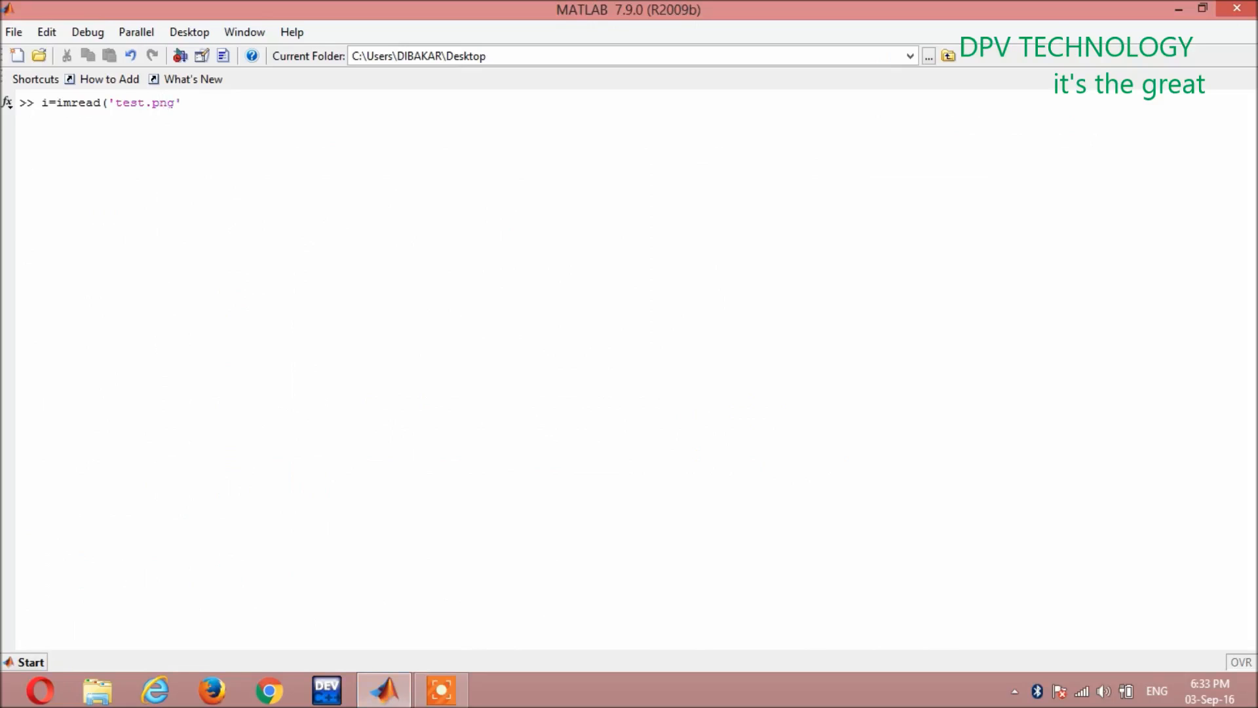
{"action": "type", "text": ");"}
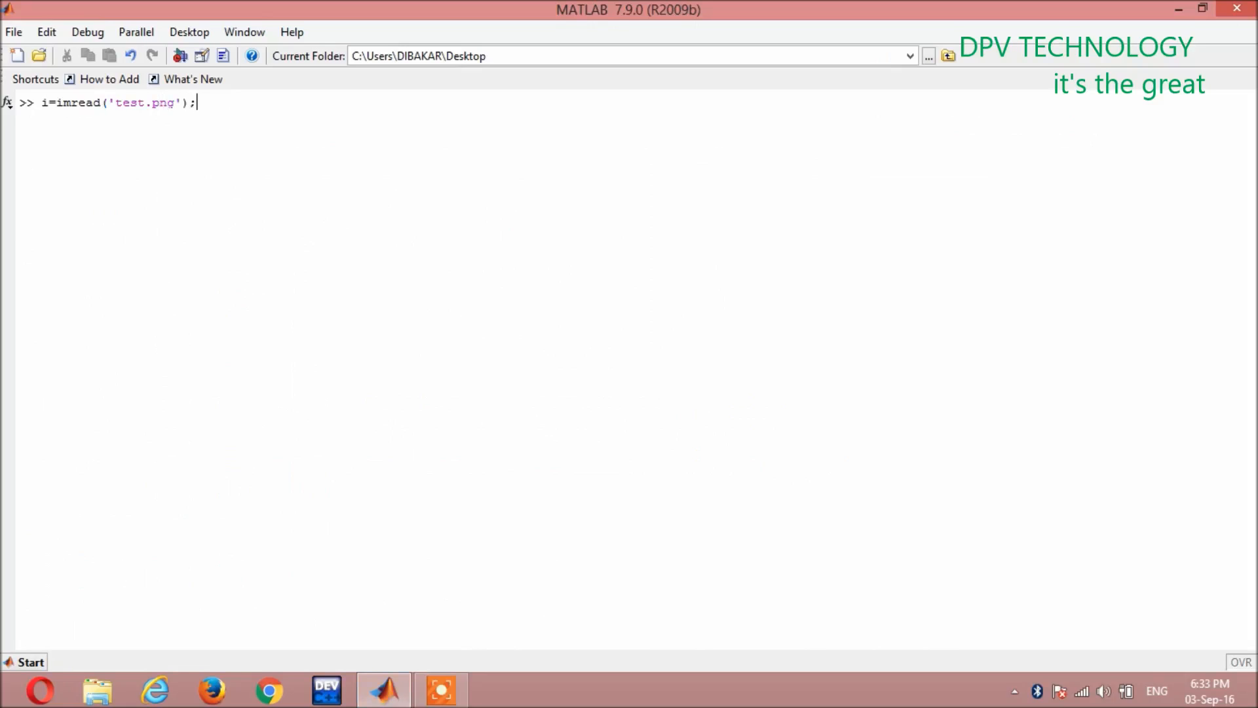
{"action": "key", "text": "Return"}
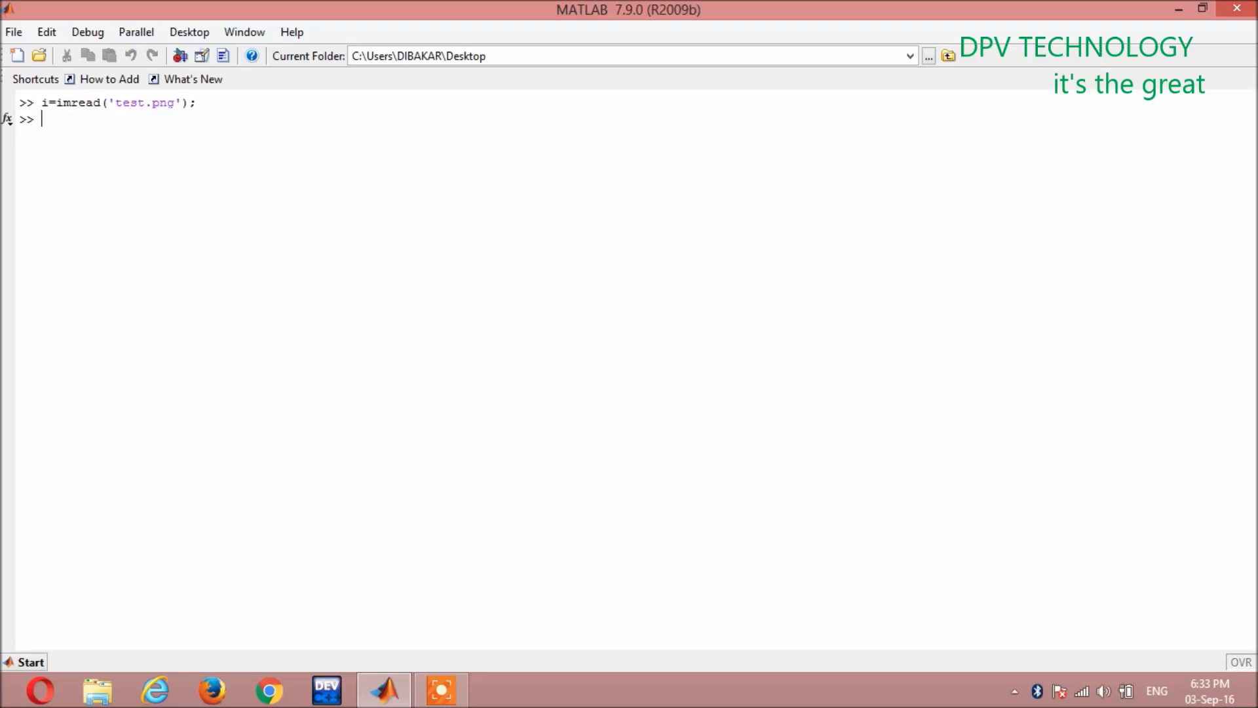
Begin the save command with imwrite(i,' in the Command Window.
{"action": "type", "text": "wri"}
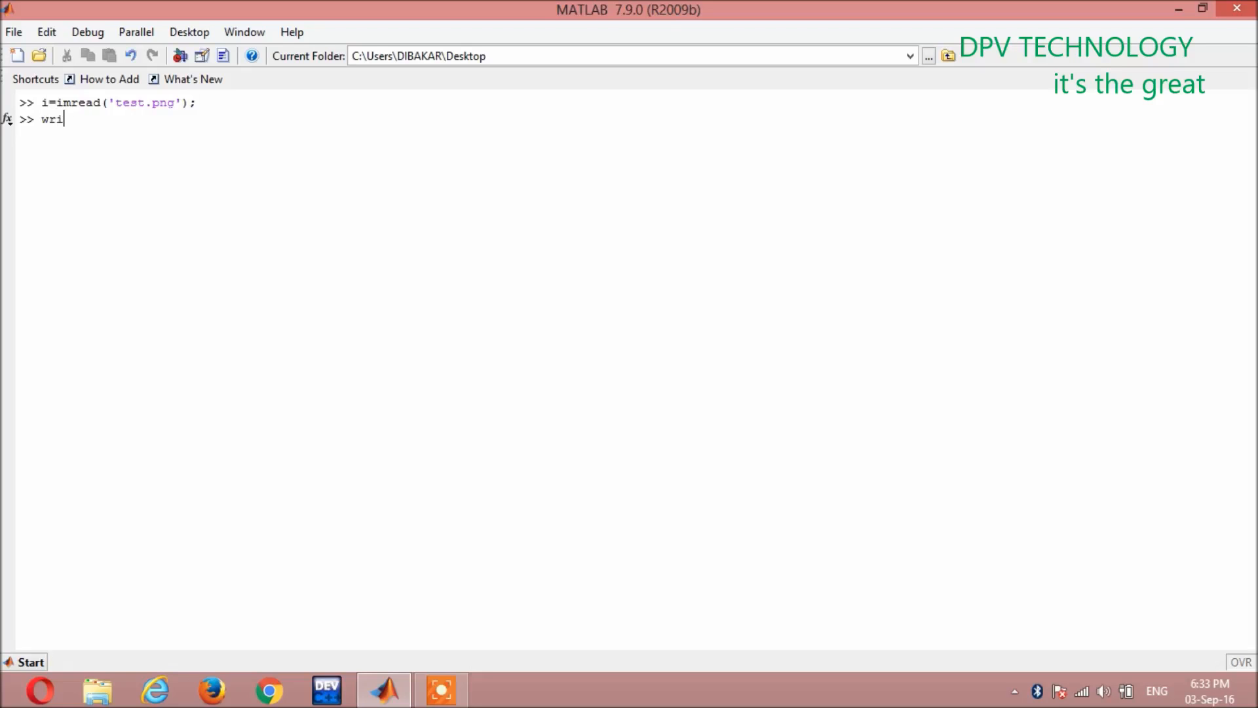
{"action": "type", "text": "te"}
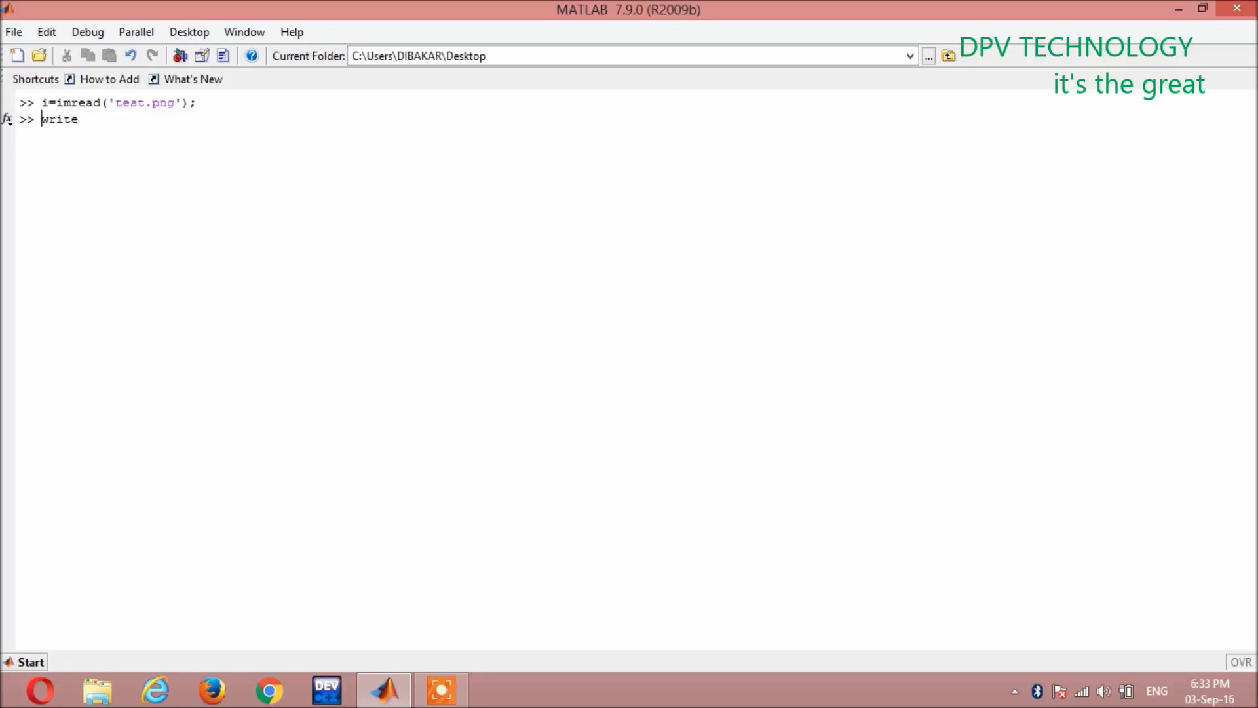
{"action": "type", "text": "im"}
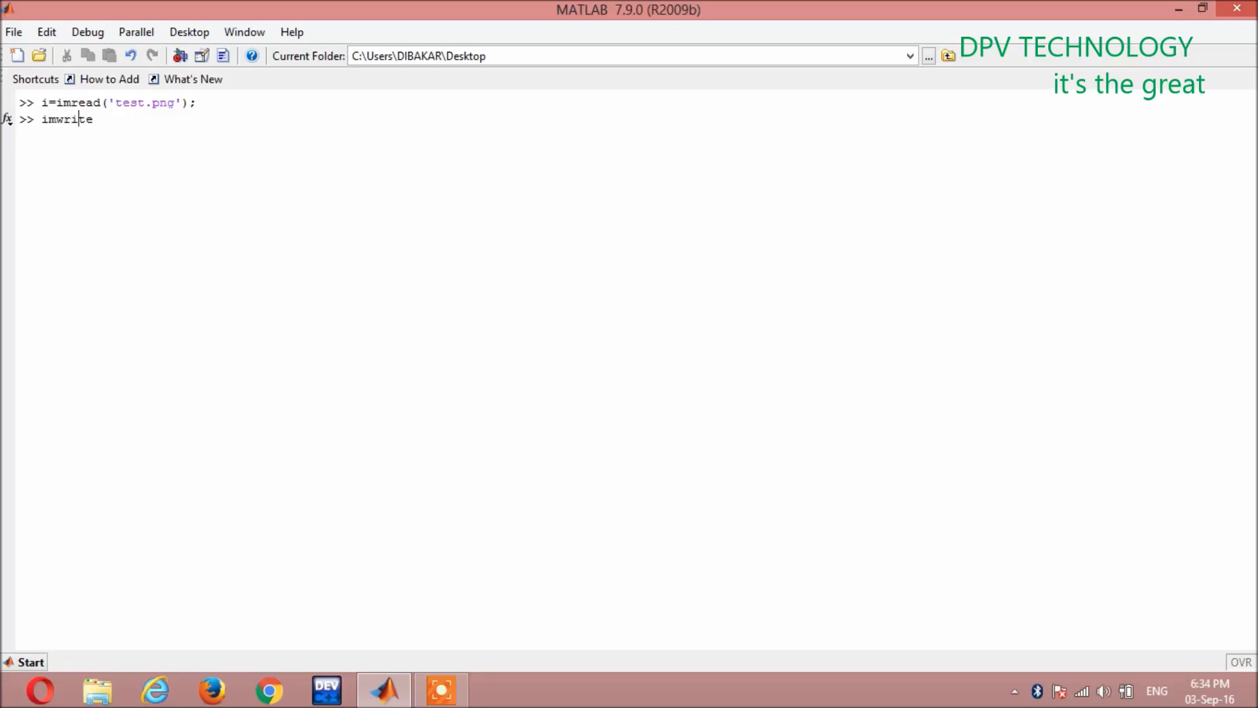
{"action": "type", "text": "("}
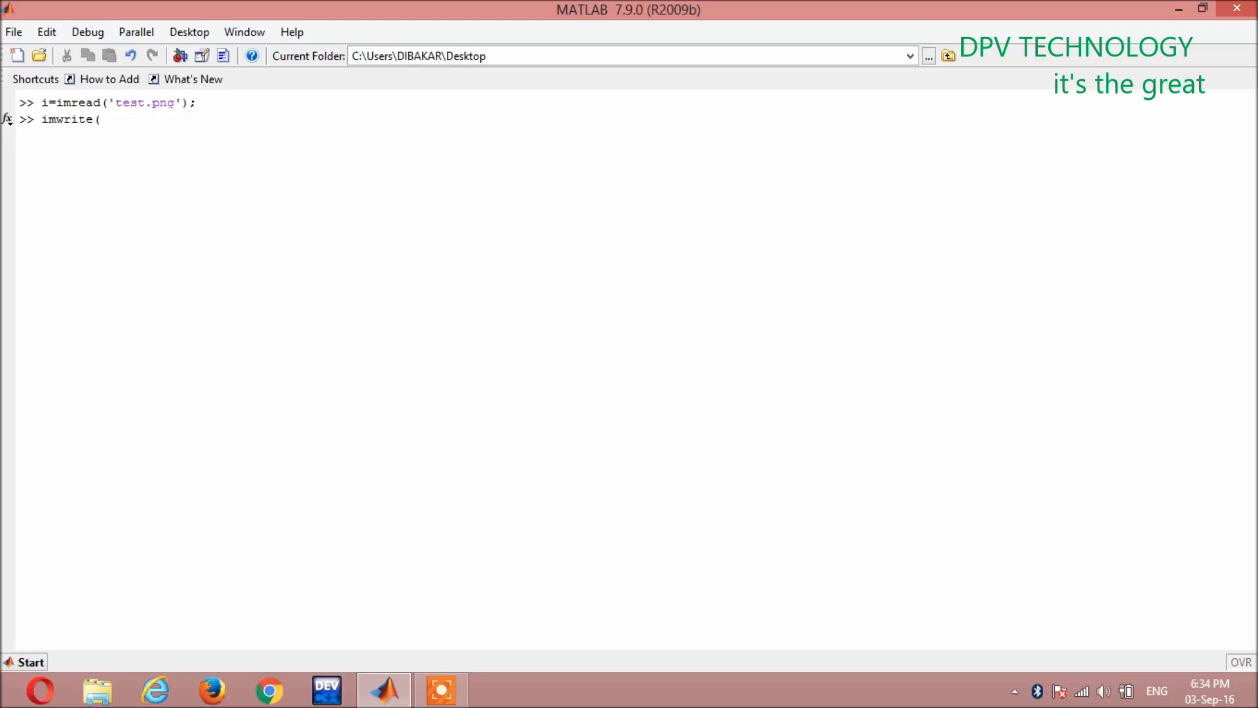
{"action": "type", "text": "("}
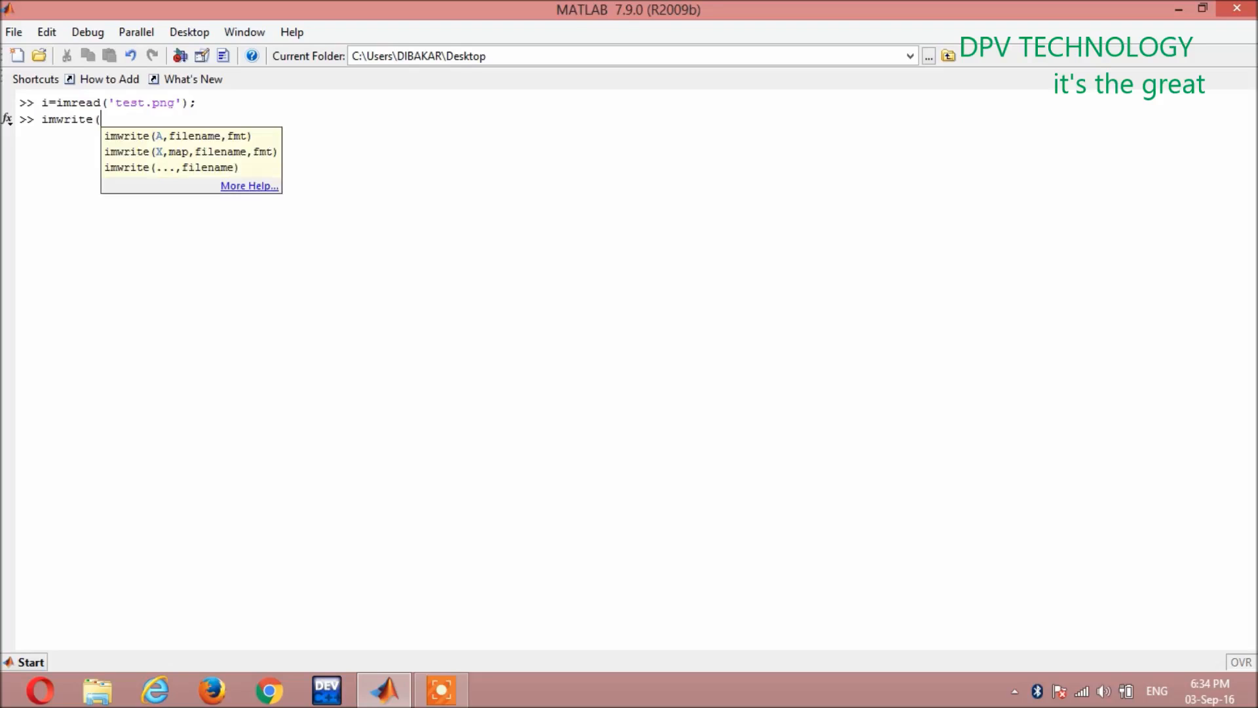
{"action": "type", "text": "i"}
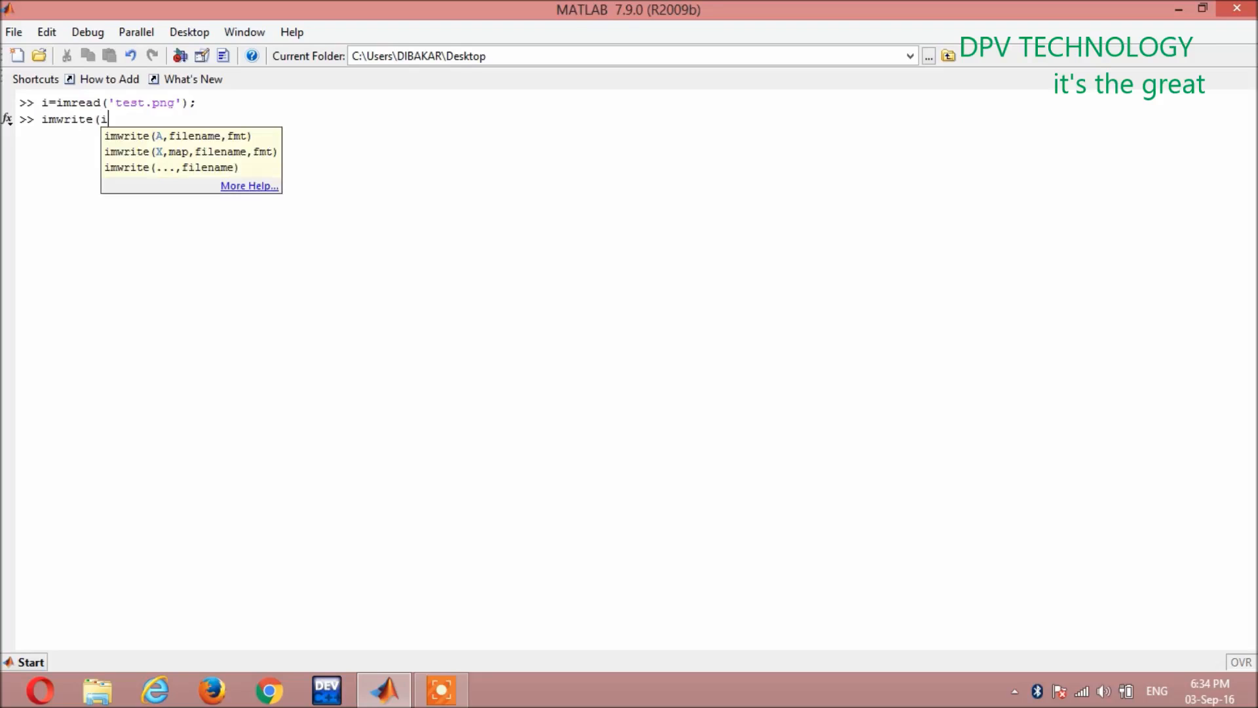
{"action": "type", "text": ",'"}
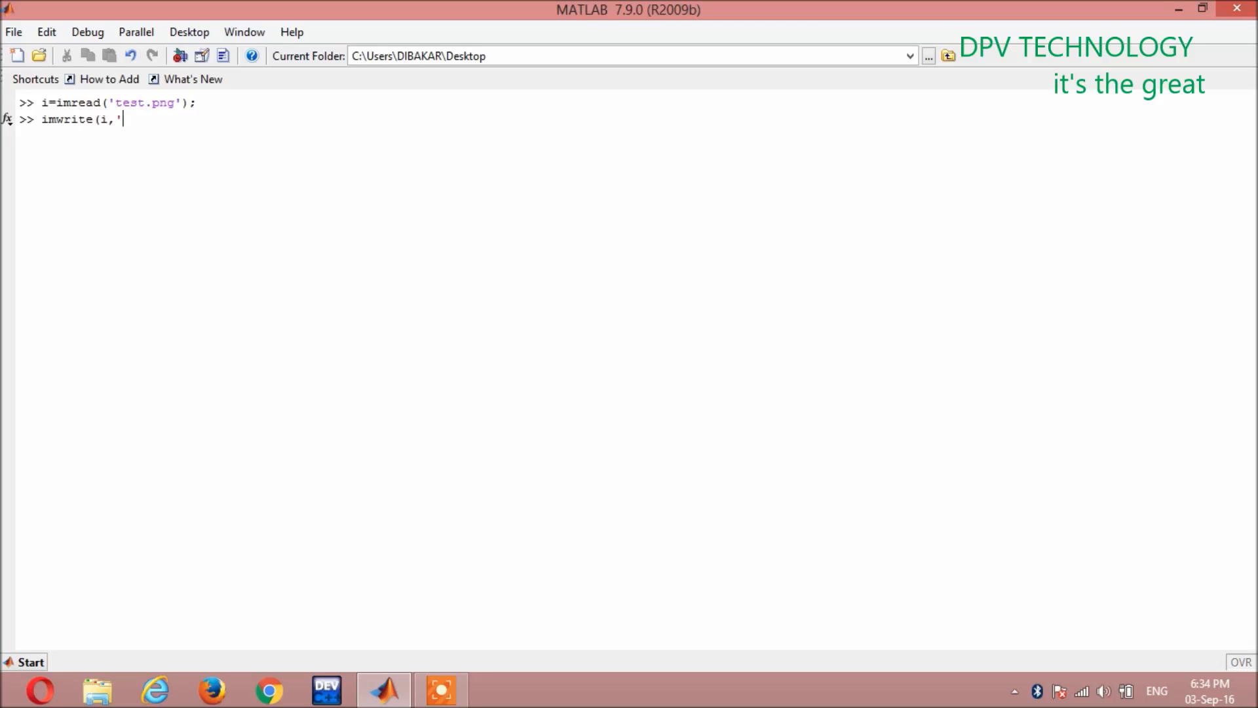
Add the 'new.jpg' filename and 'quality' option to the imwrite call.
{"action": "type", "text": "new"}
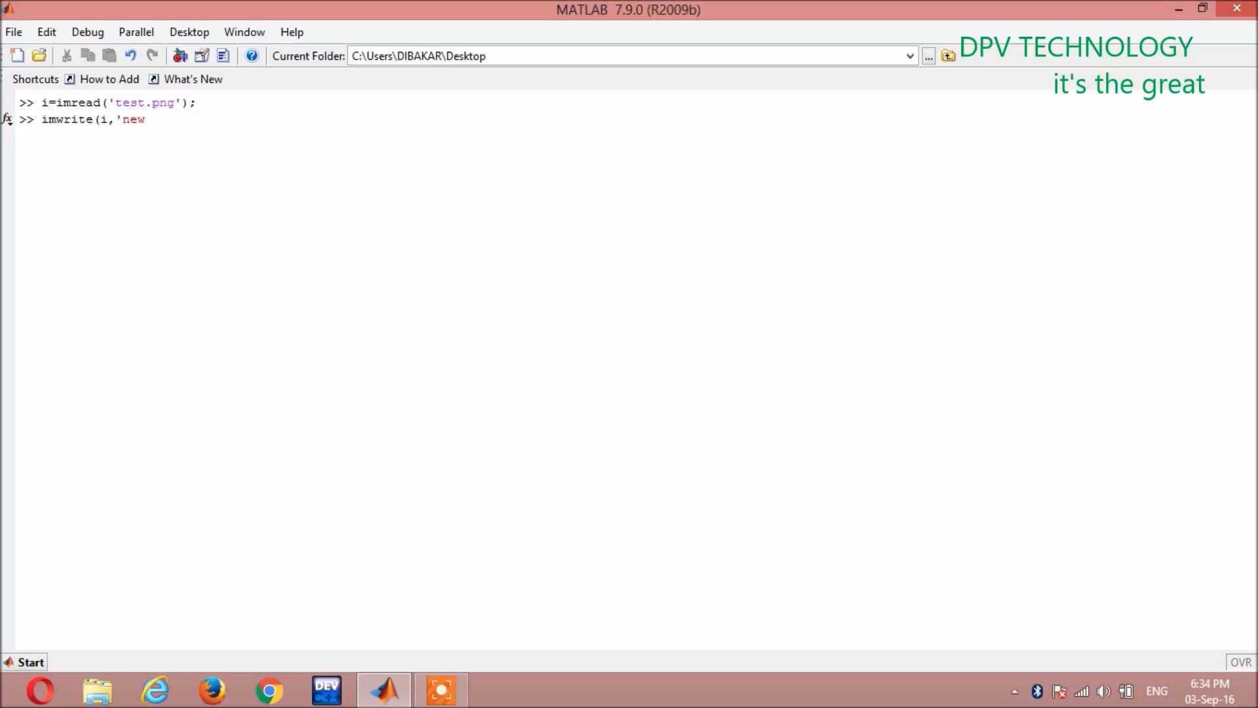
{"action": "type", "text": "."}
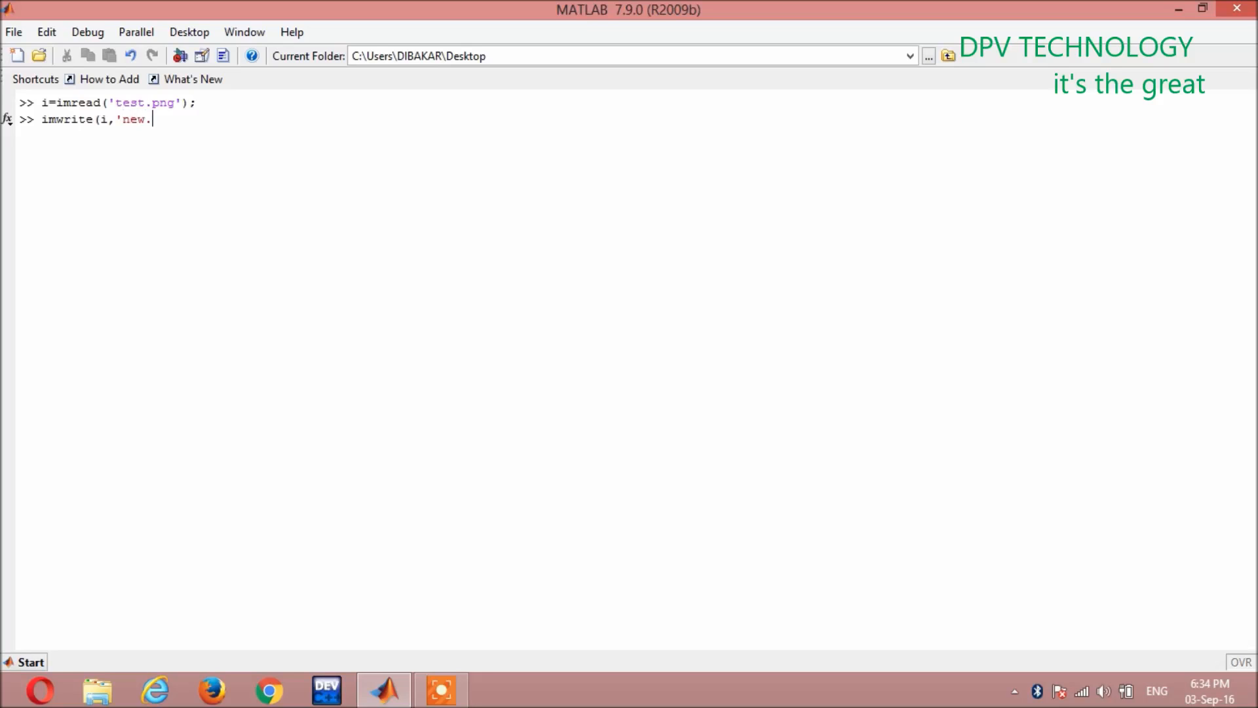
{"action": "type", "text": "jpg"}
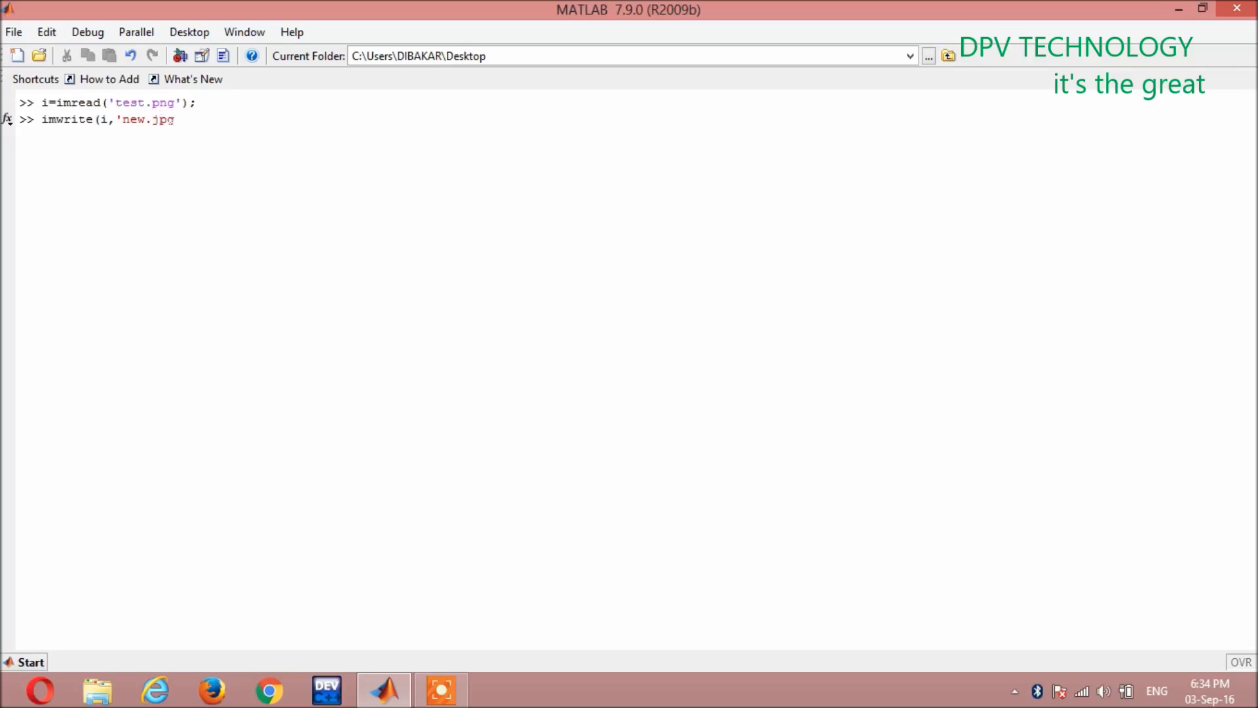
{"action": "type", "text": "'"}
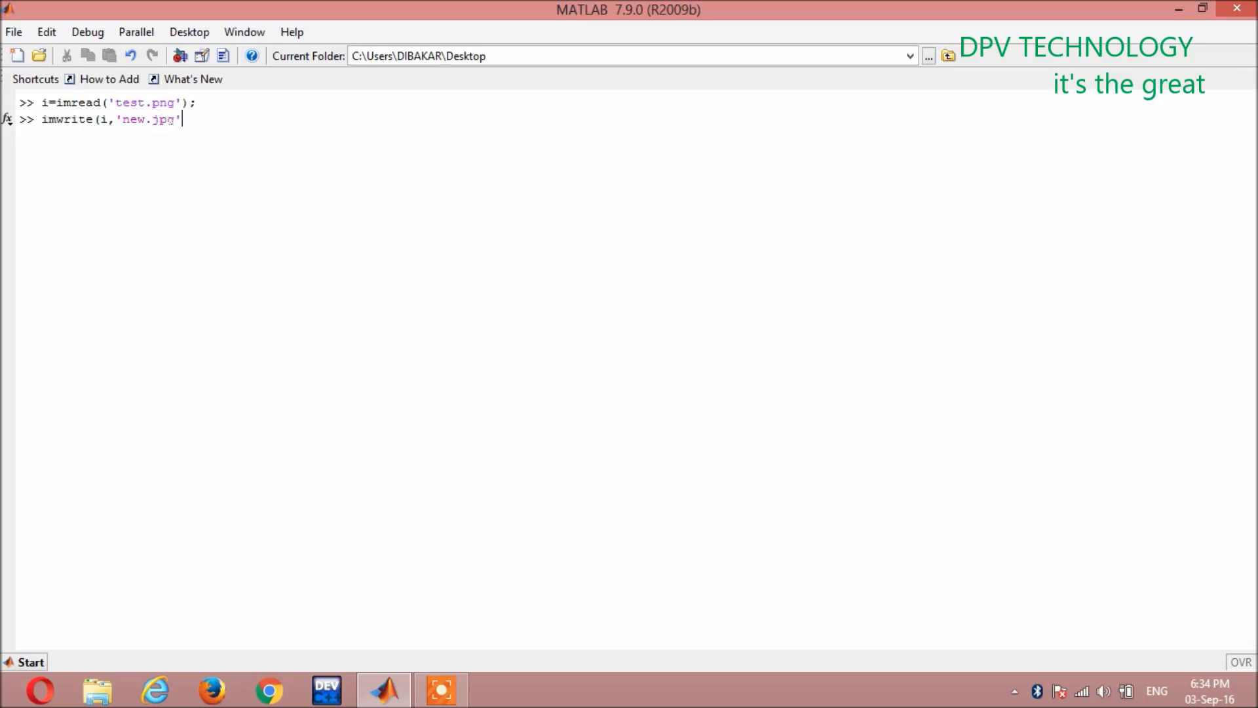
{"action": "type", "text": ","}
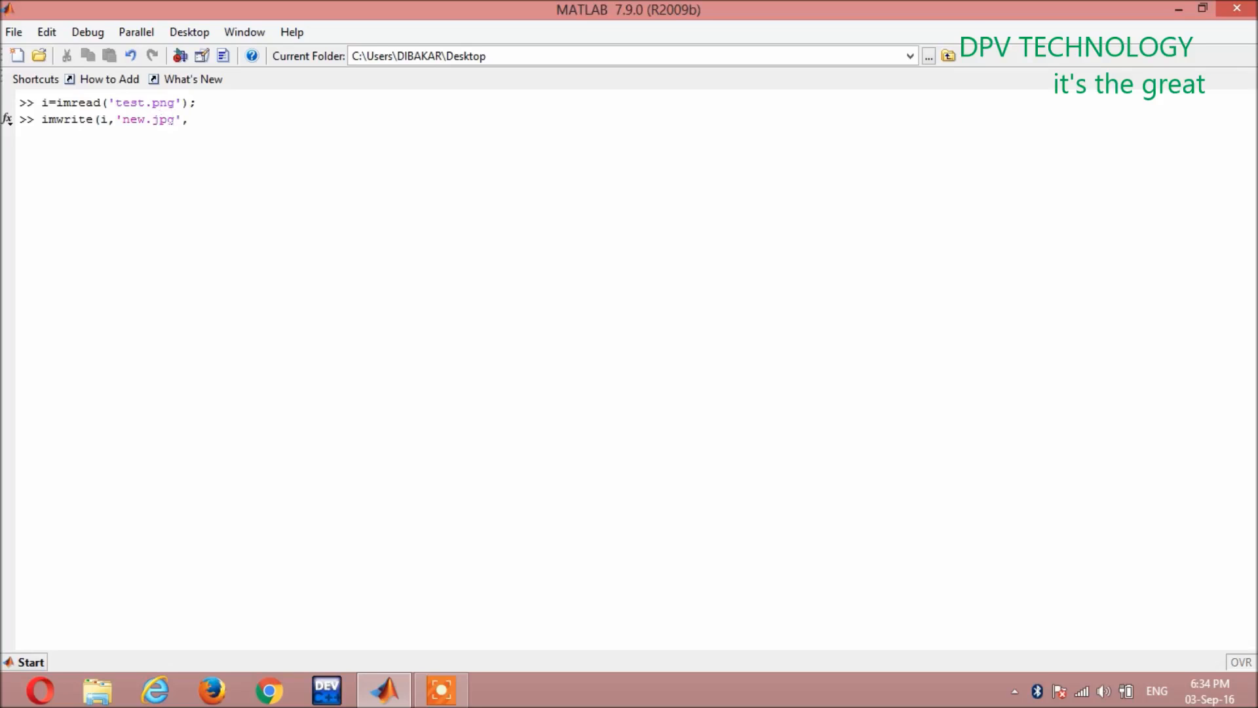
{"action": "type", "text": "'"}
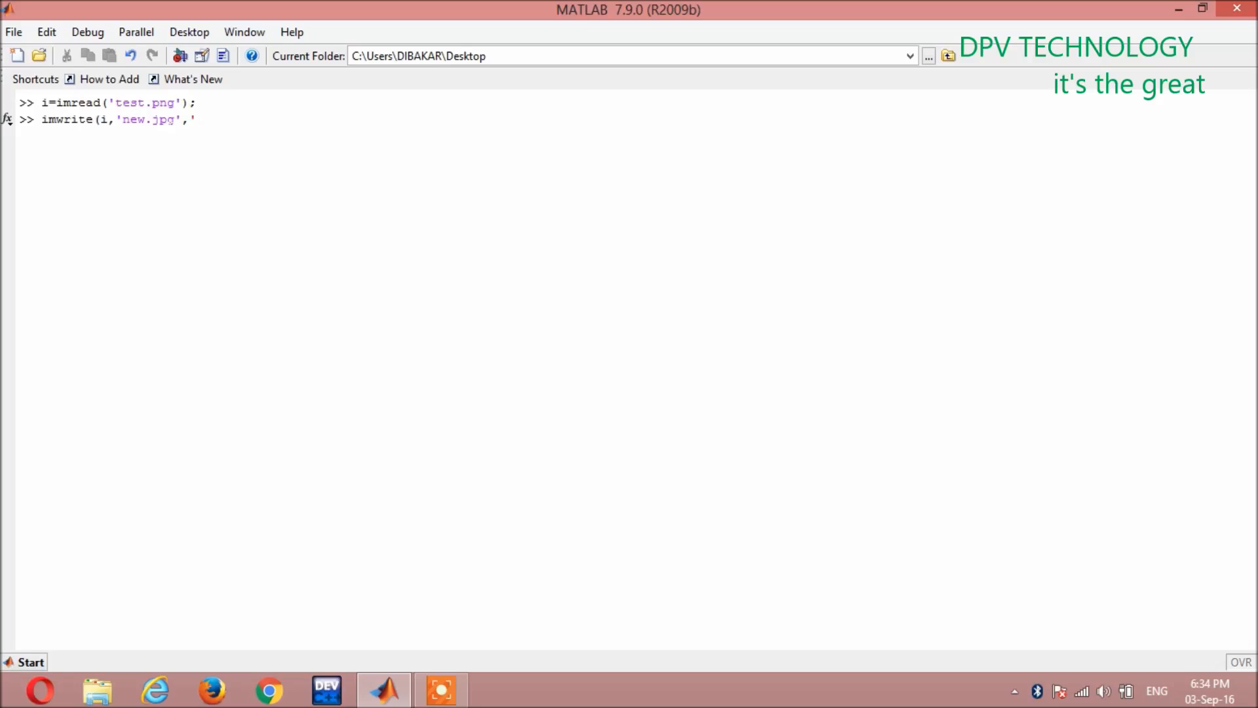
{"action": "type", "text": "quali"}
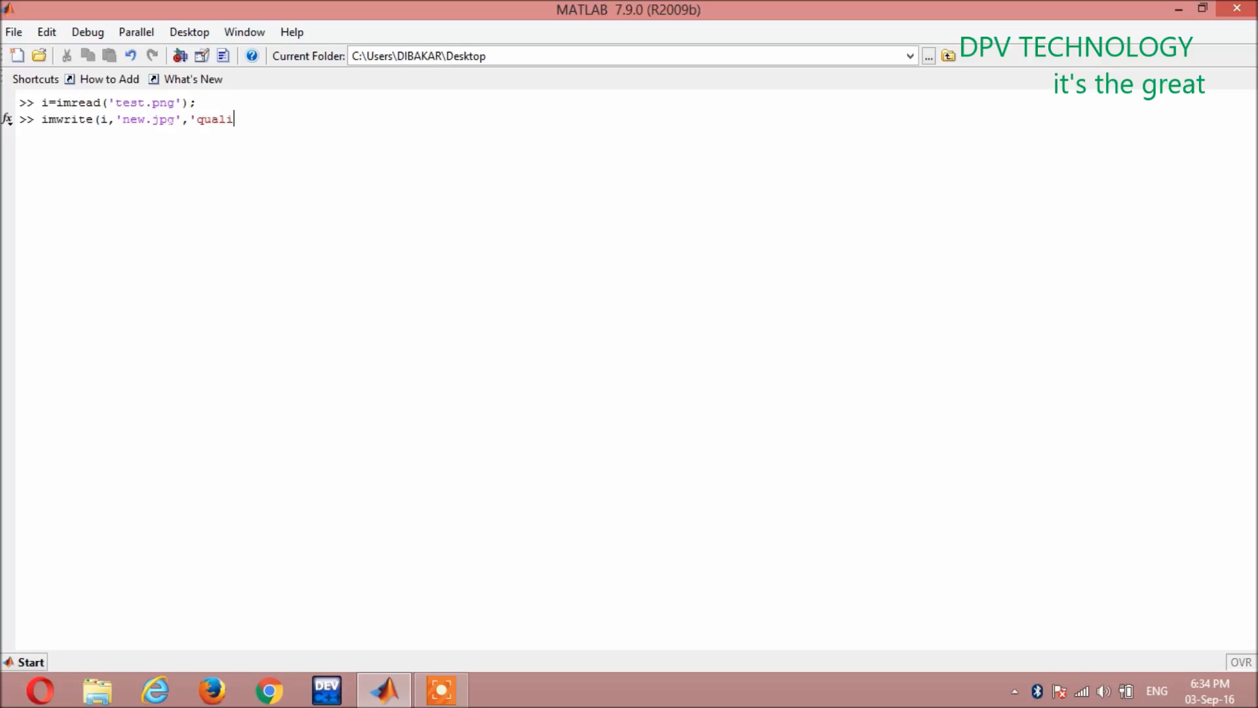
{"action": "type", "text": "ty'"}
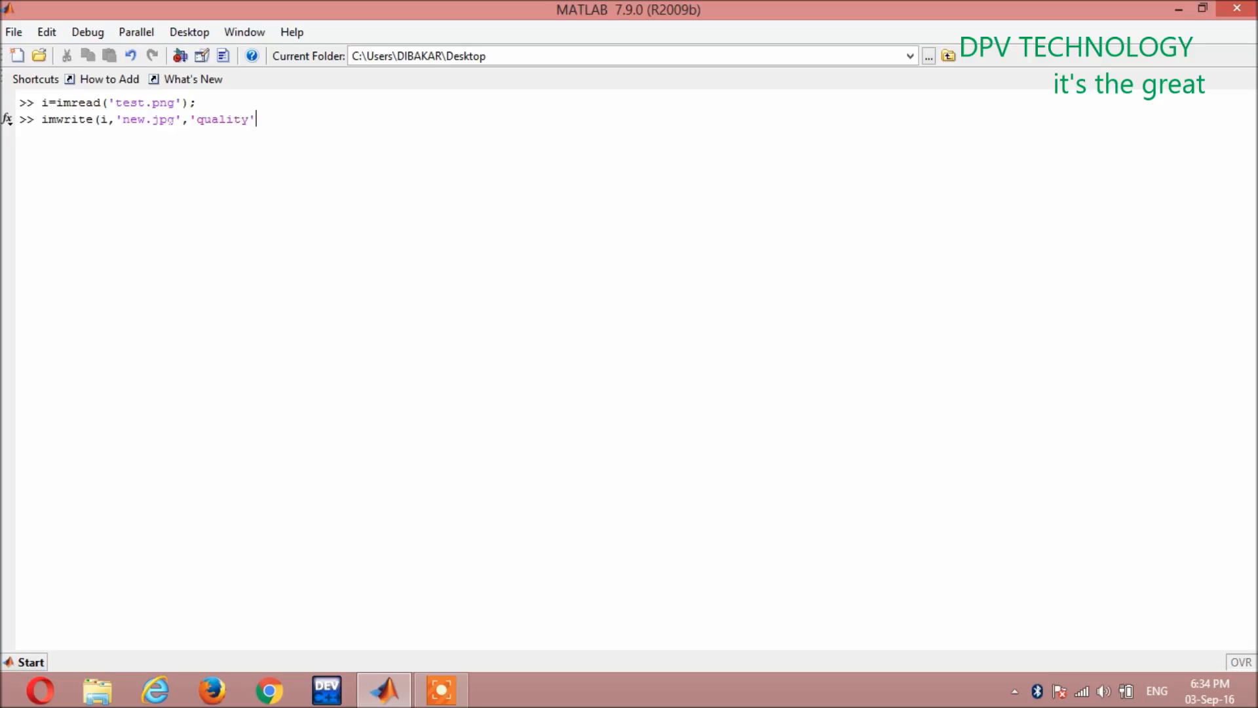
{"action": "type", "text": ","}
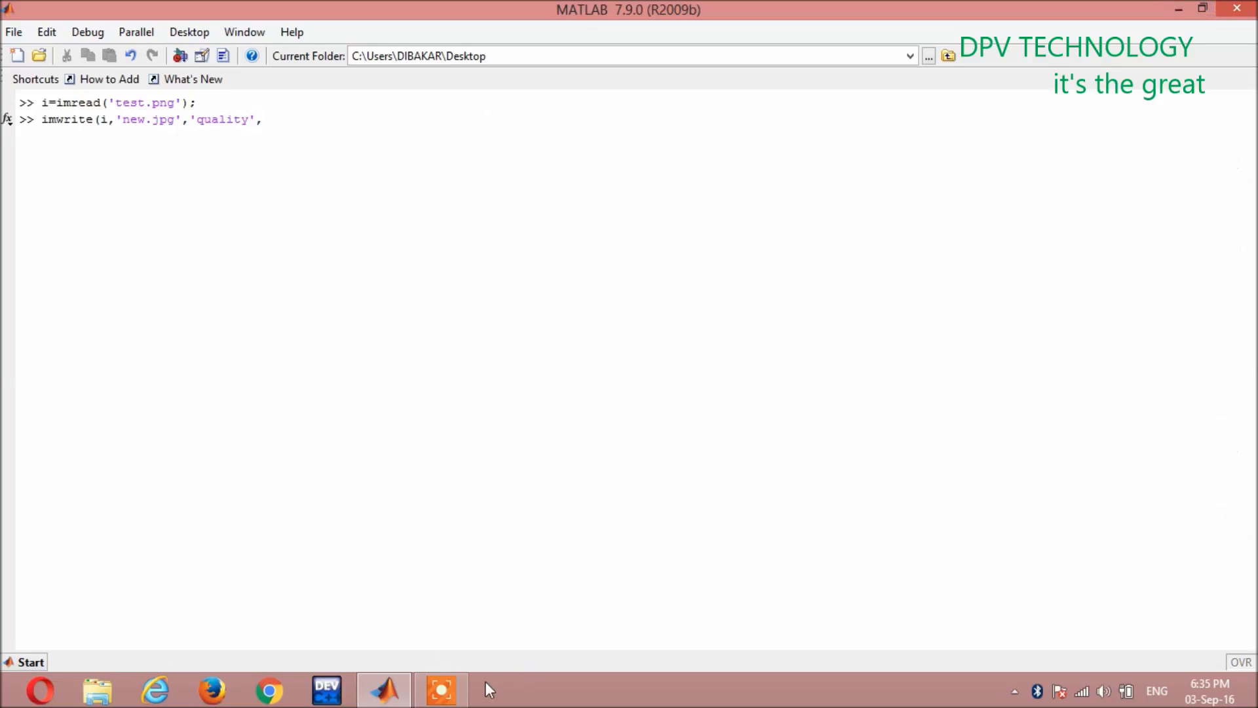
Finish imwrite(i,'new.jpg','quality',13); and minimize MATLAB.
{"action": "right_click", "coordinate": [440, 690]}
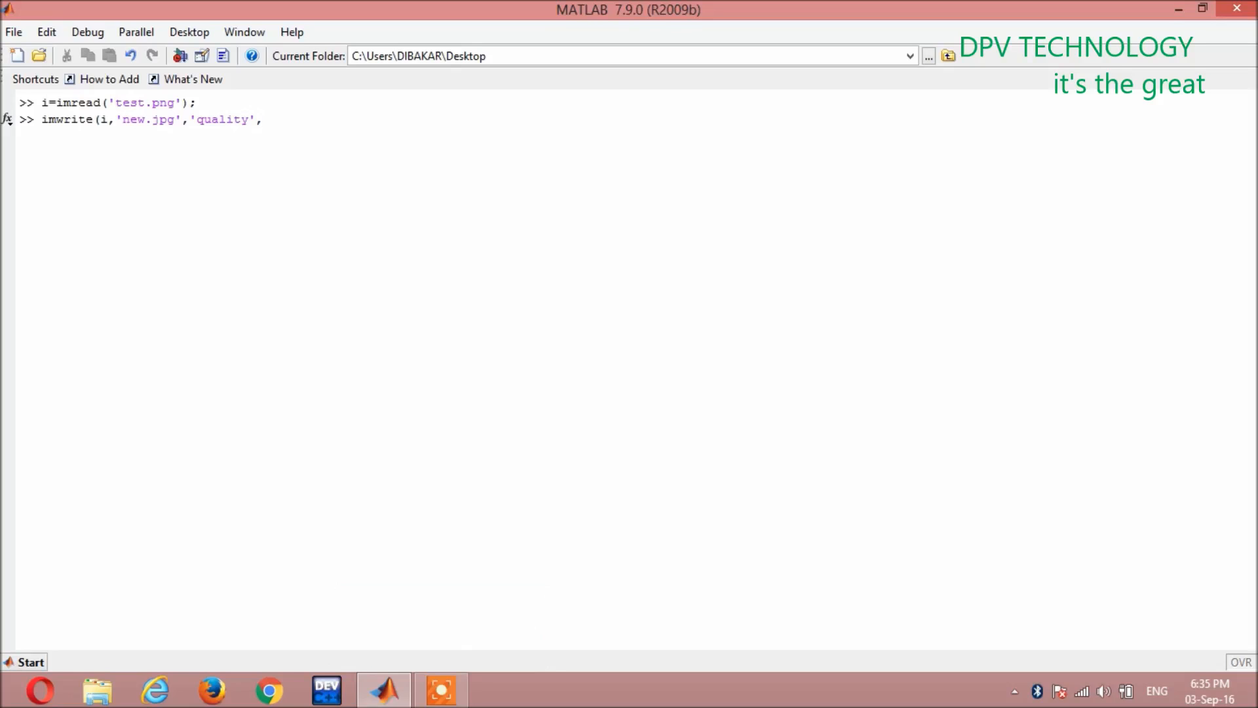
{"action": "type", "text": "1"}
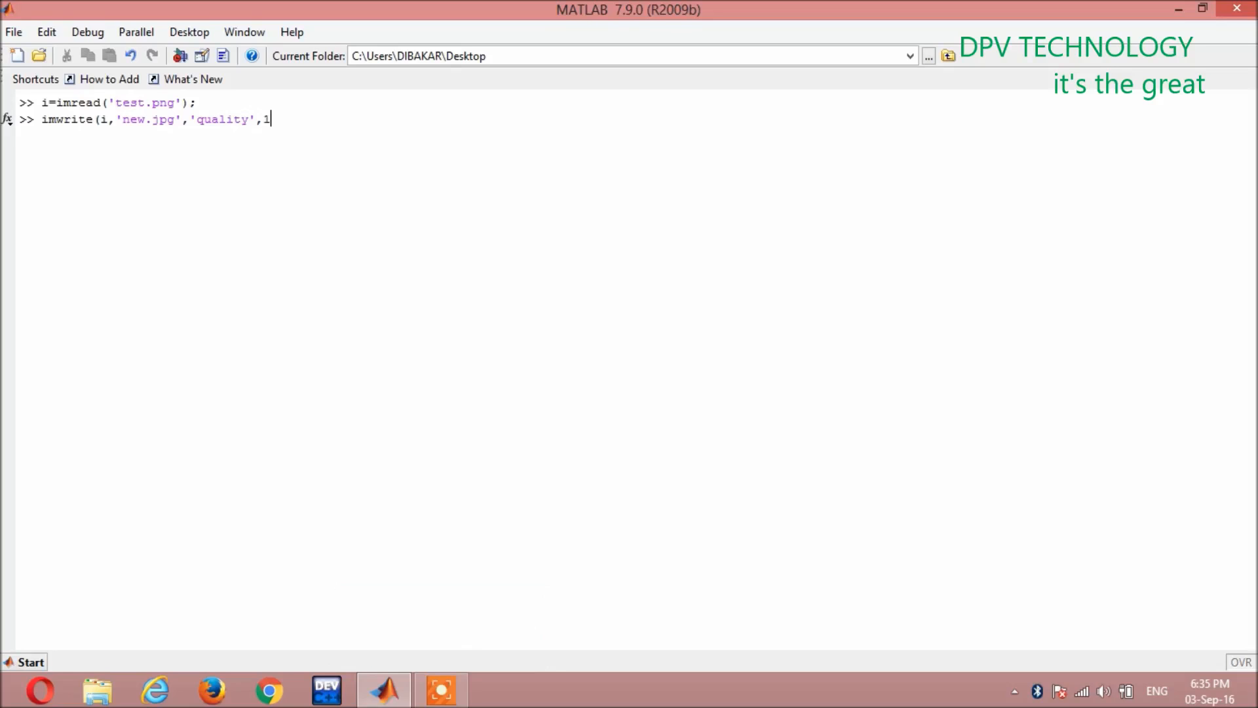
{"action": "type", "text": "3"}
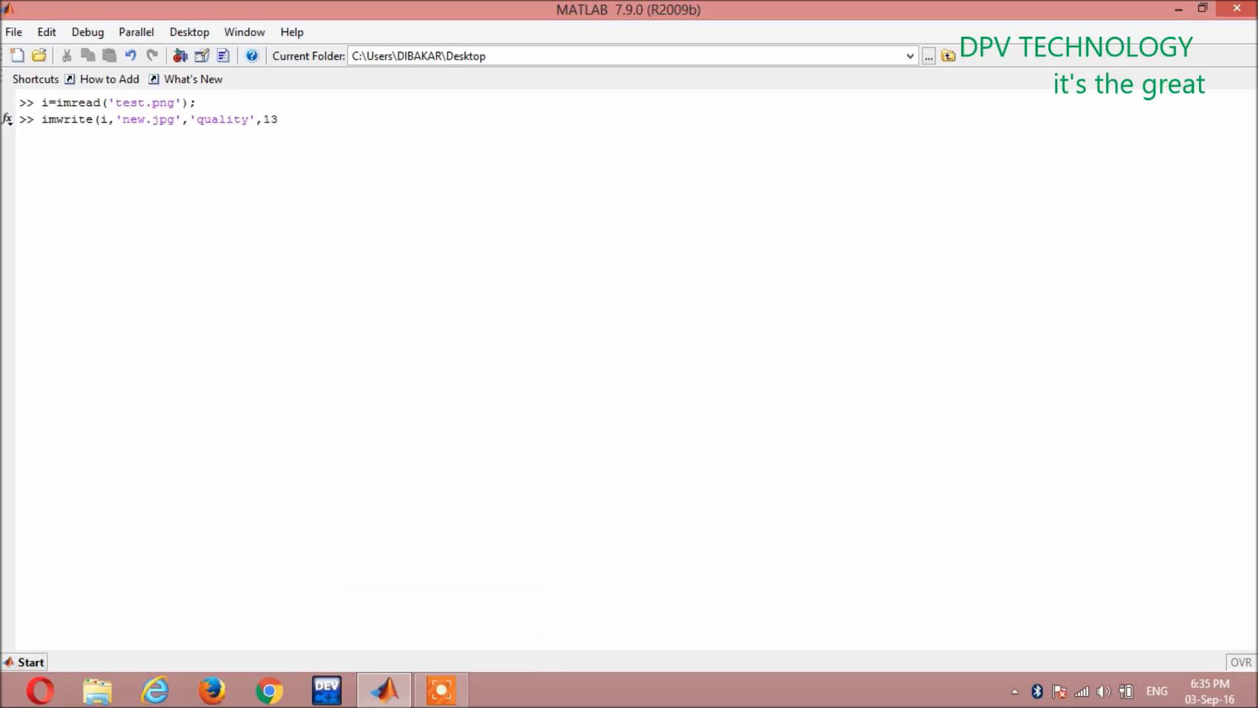
{"action": "left_click", "coordinate": [276, 118]}
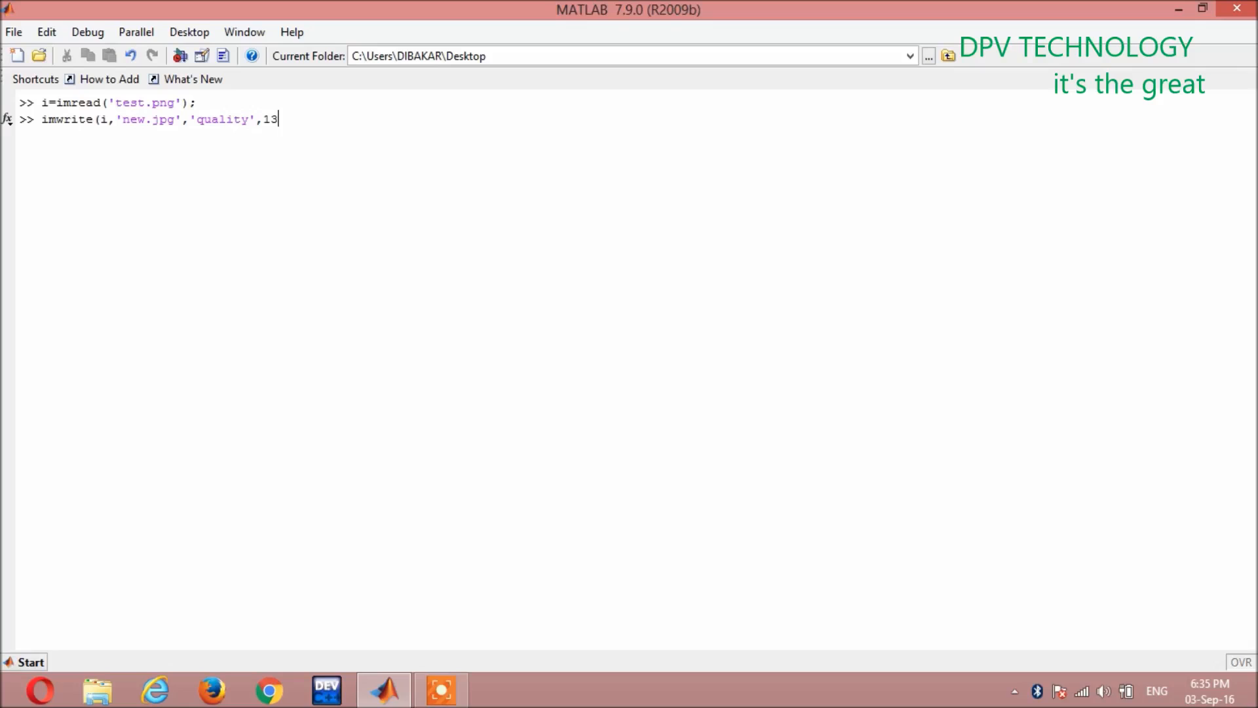
{"action": "type", "text": ")"}
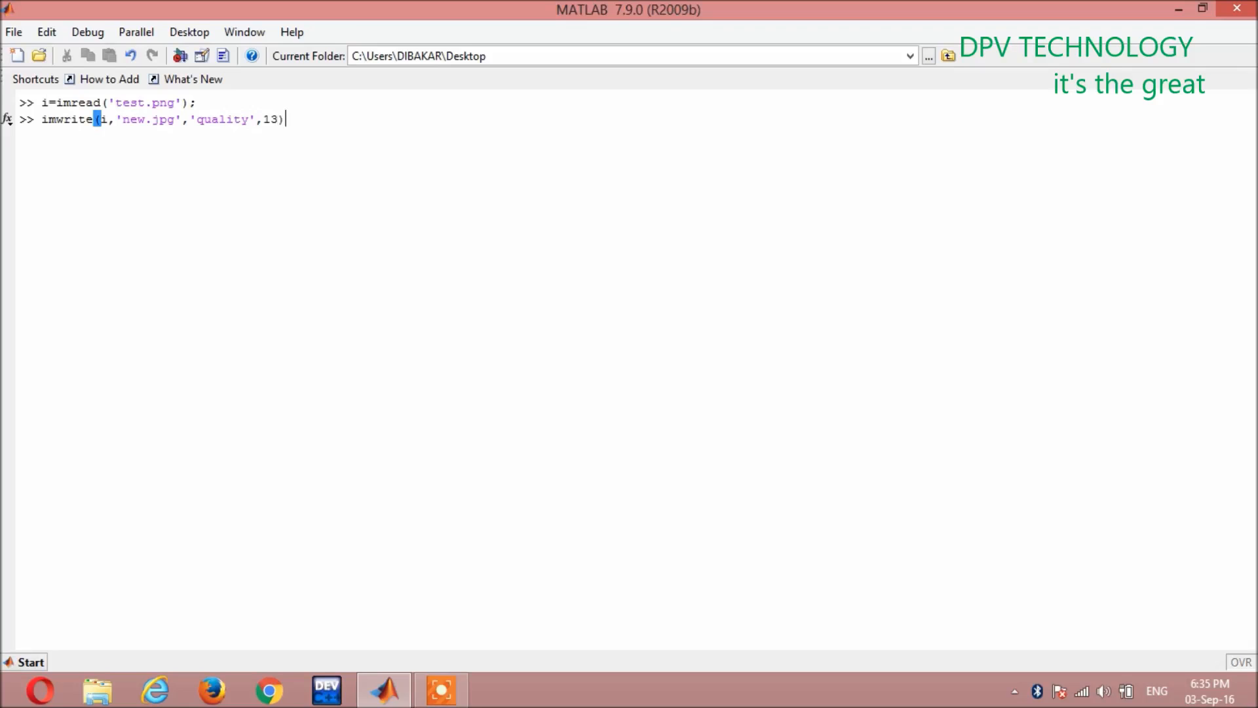
{"action": "type", "text": ";"}
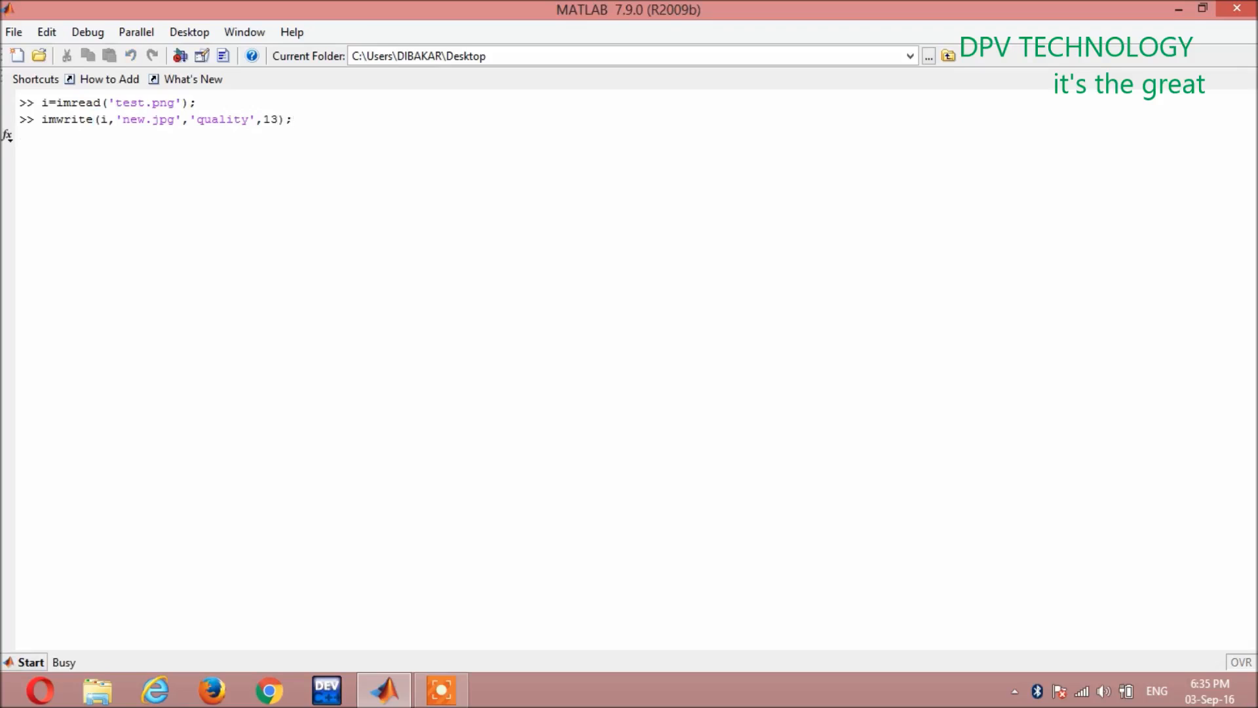
{"action": "left_click", "coordinate": [1176, 9]}
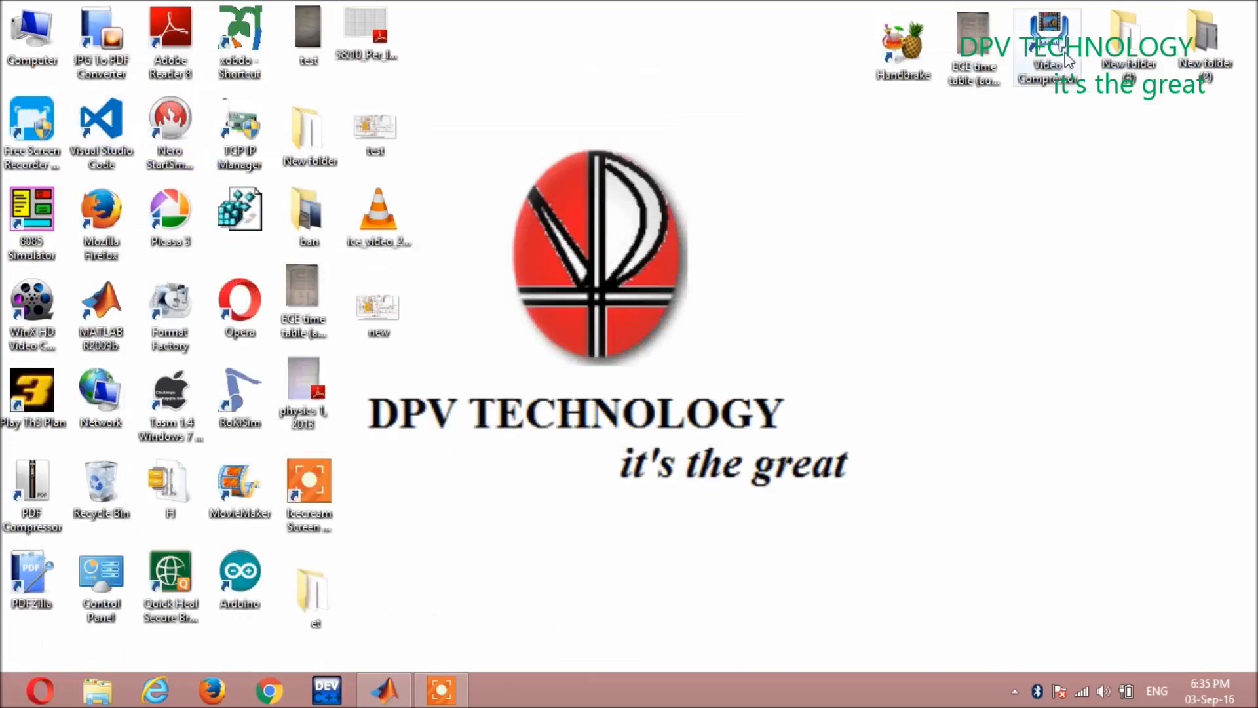
Preview new.jpg from the desktop and close the viewer.
{"action": "left_click", "coordinate": [377, 308]}
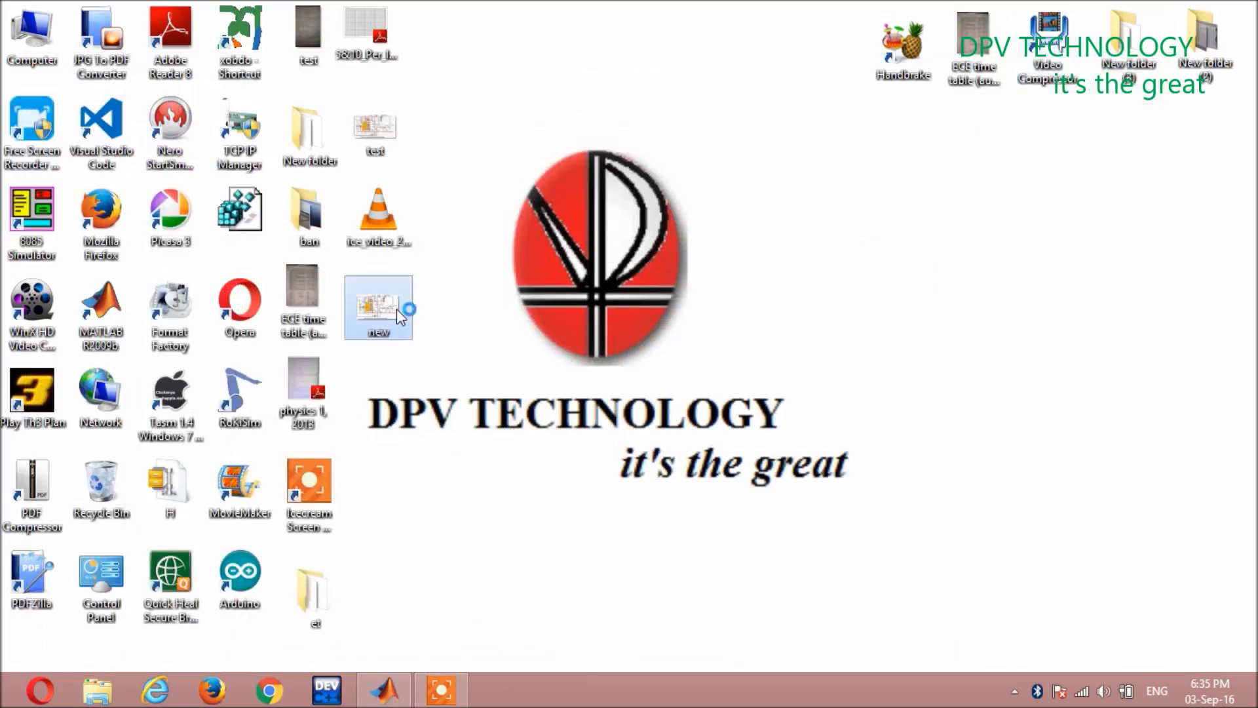
{"action": "double_click", "coordinate": [377, 307]}
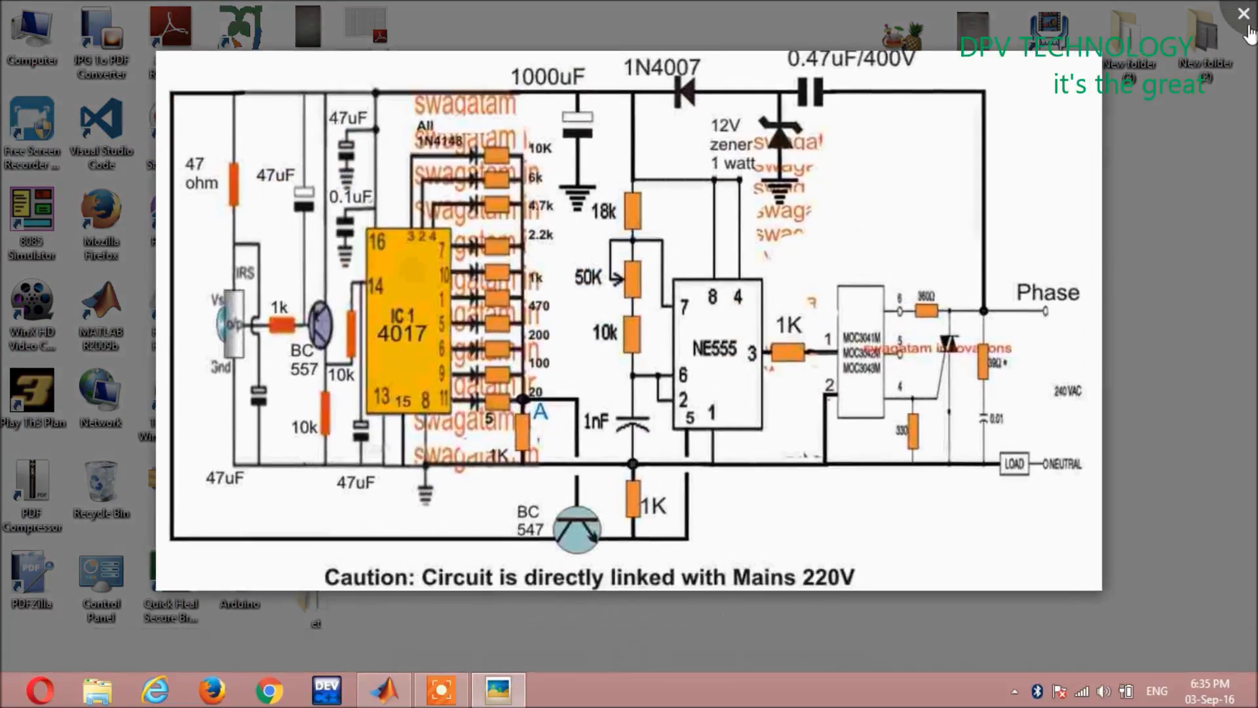
{"action": "left_click", "coordinate": [1242, 14]}
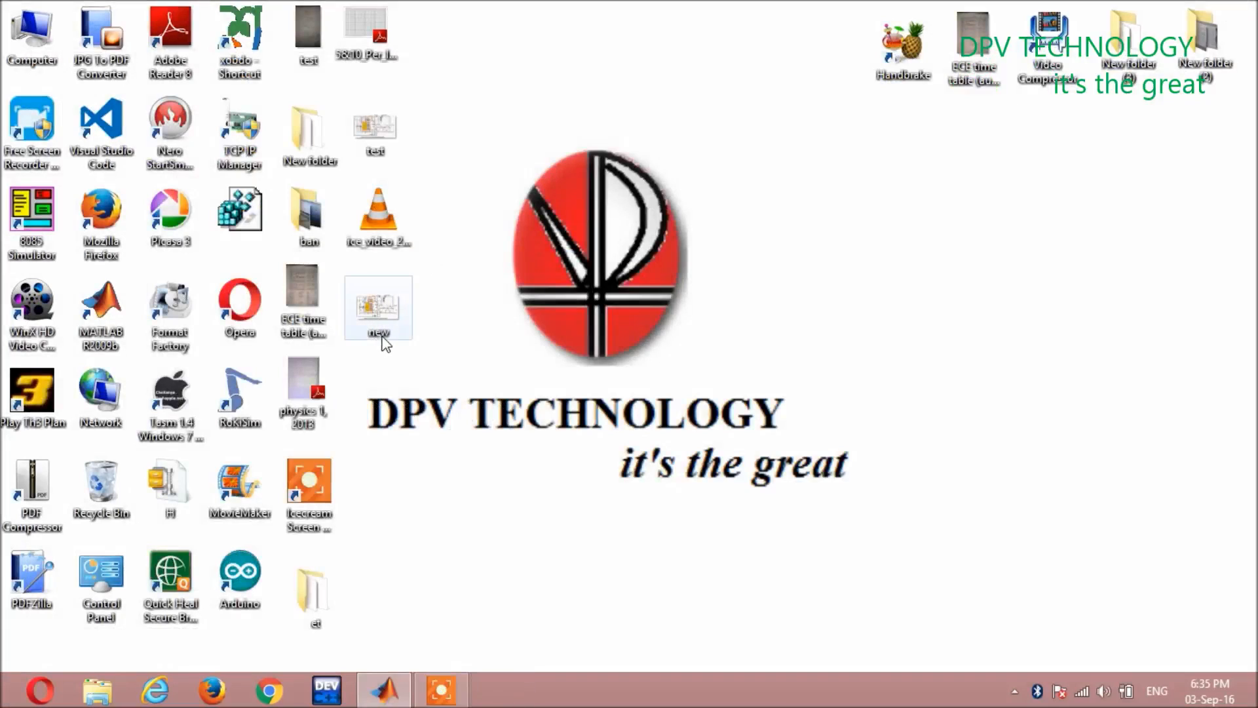
Open new.jpg's Properties to read its 40.8 KB size.
{"action": "left_click", "coordinate": [378, 307]}
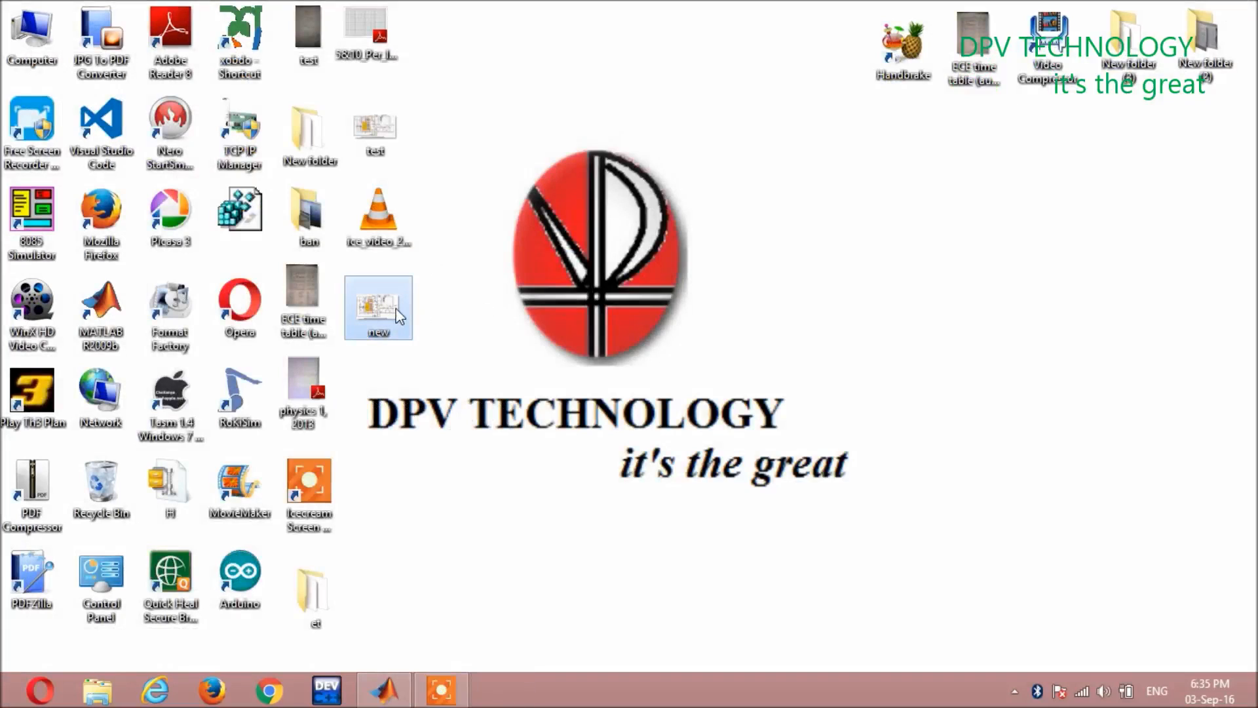
{"action": "right_click", "coordinate": [378, 308]}
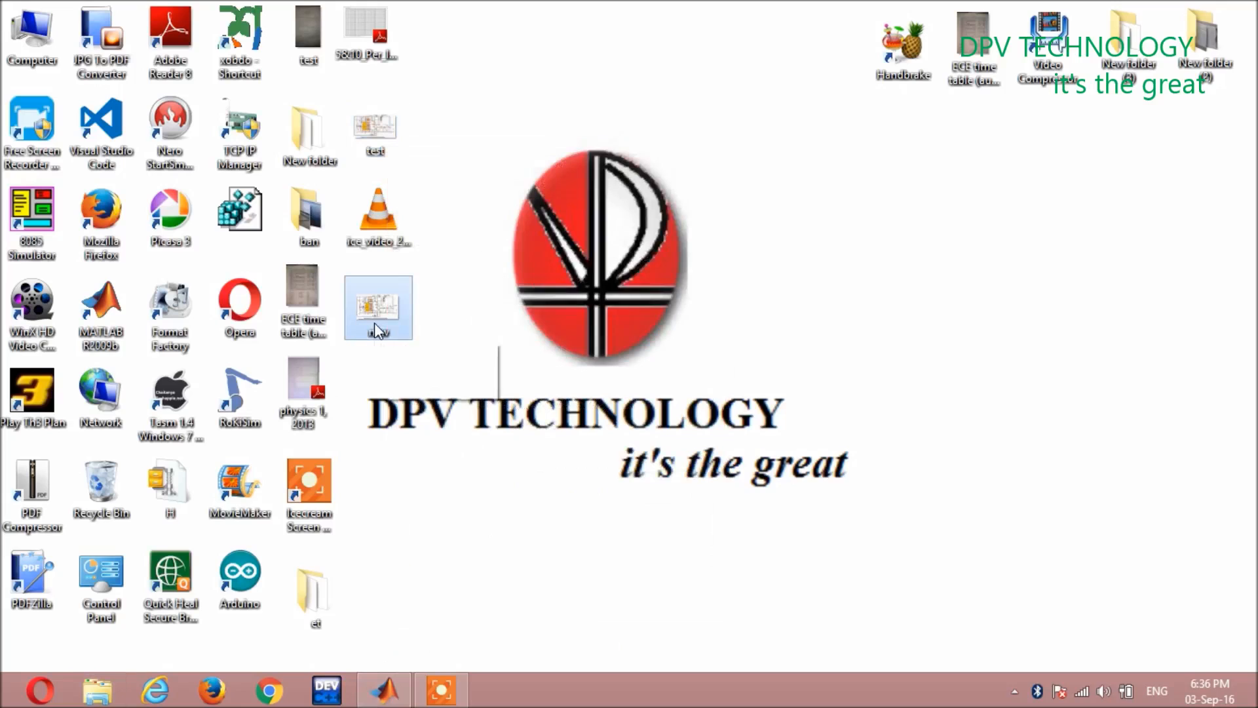
{"action": "right_click", "coordinate": [378, 307]}
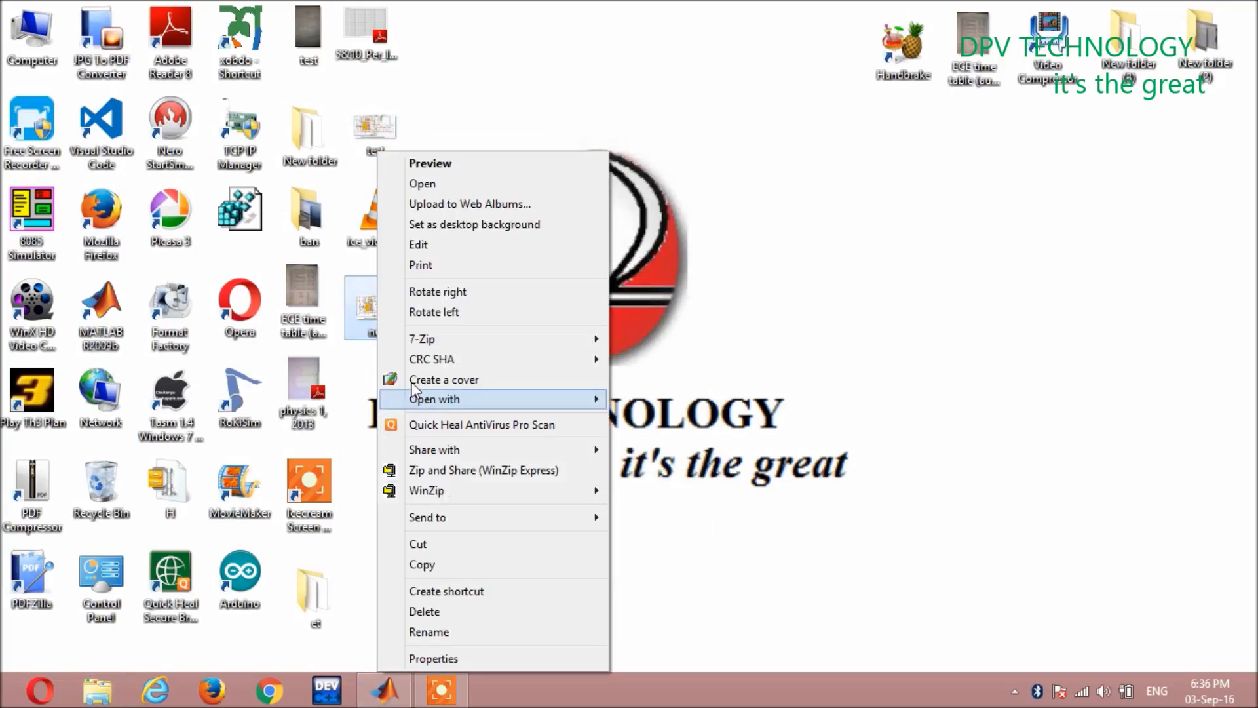
{"action": "left_click", "coordinate": [433, 658]}
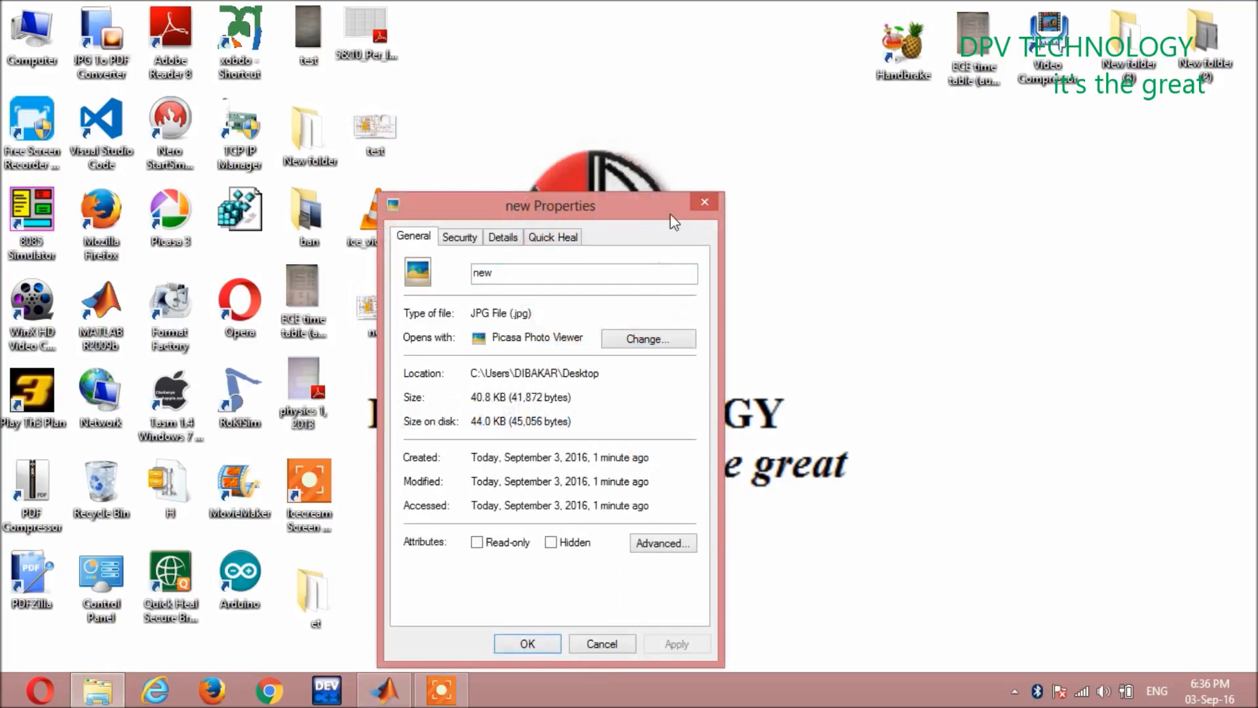